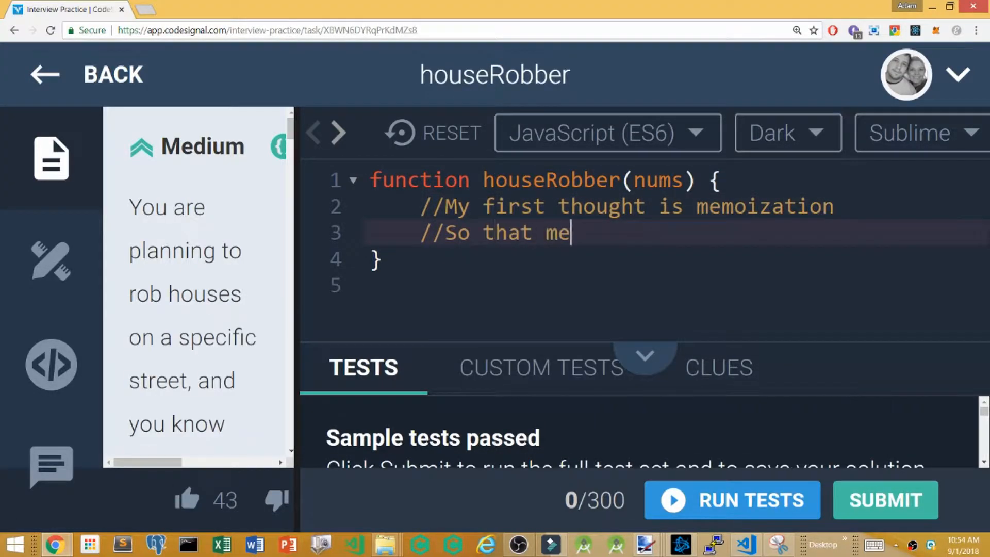
- Write planning comments: 'greedy with some DP' and 'We can skip it or rob it'
{"action": "type", "text": "ans"}
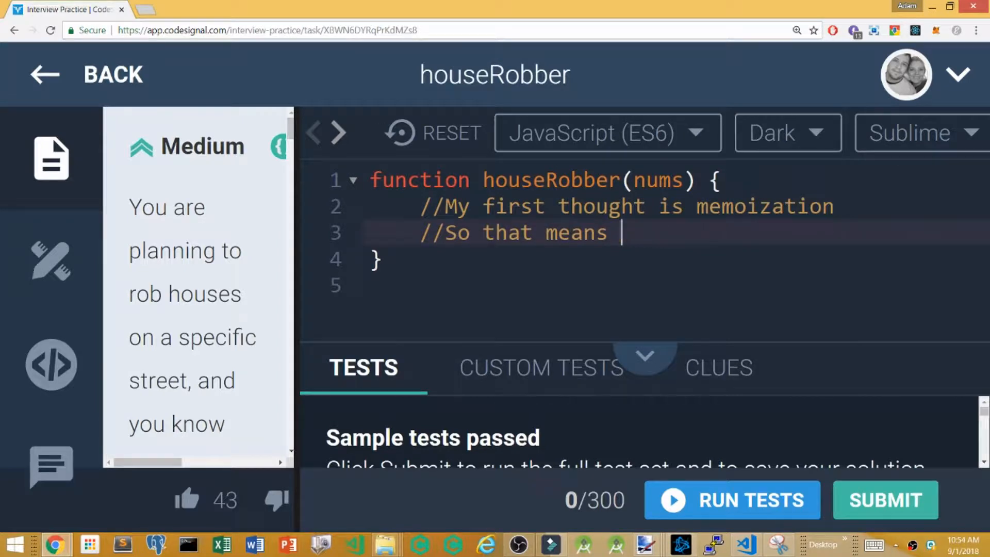
{"action": "type", "text": "greedy with some DP"}
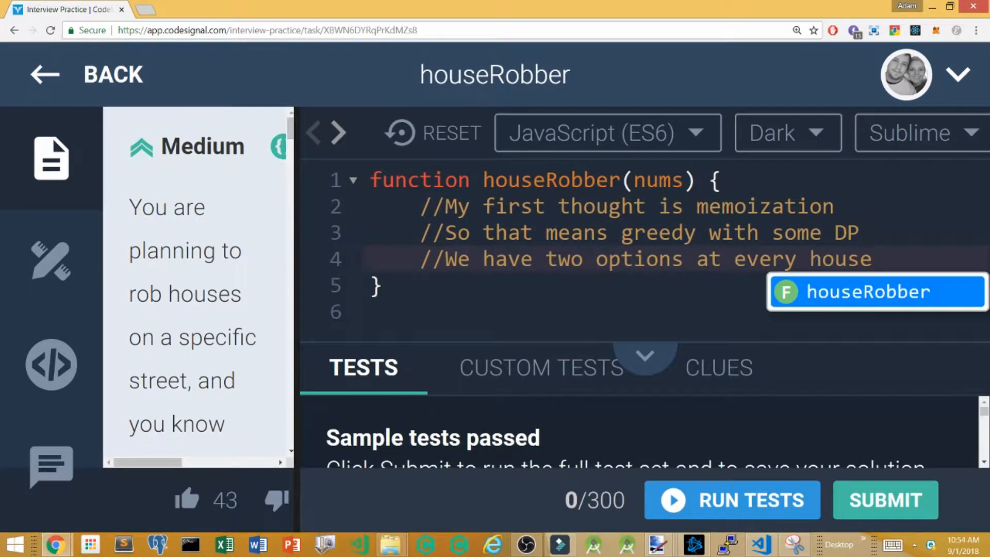
{"action": "type", "text": "//We can ski"}
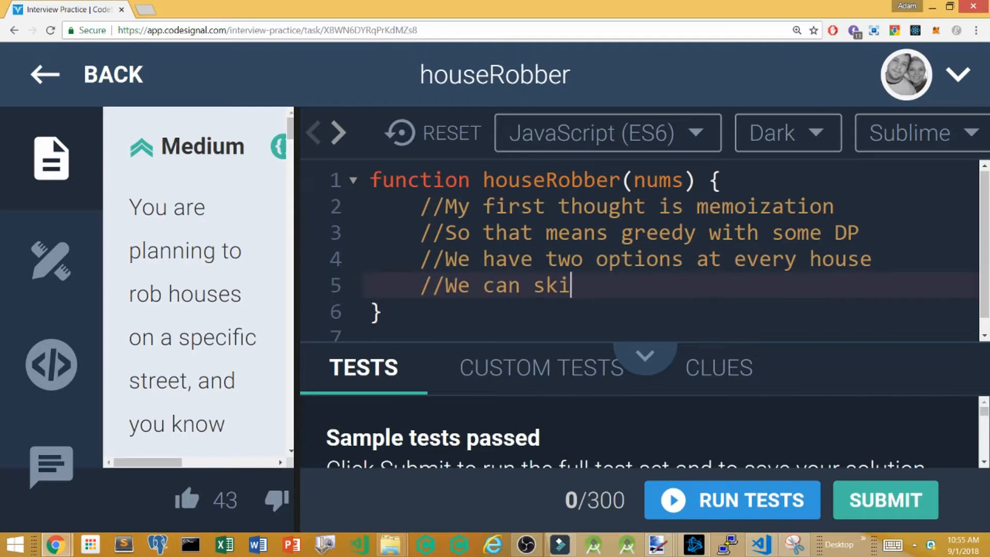
{"action": "type", "text": "p it or rob it"}
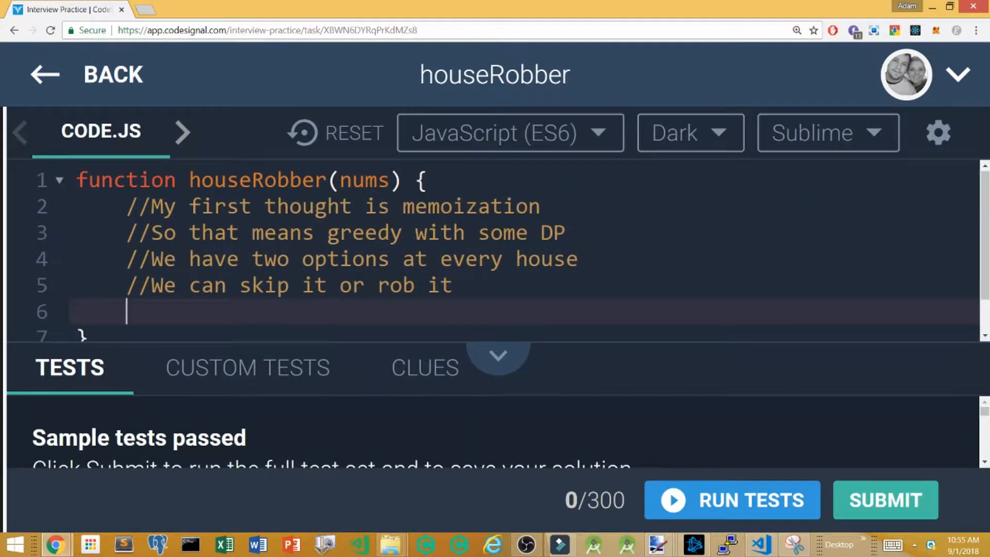
- Declare var cache = new Array(nums.length).fill(0);
{"action": "type", "text": "var cach"}
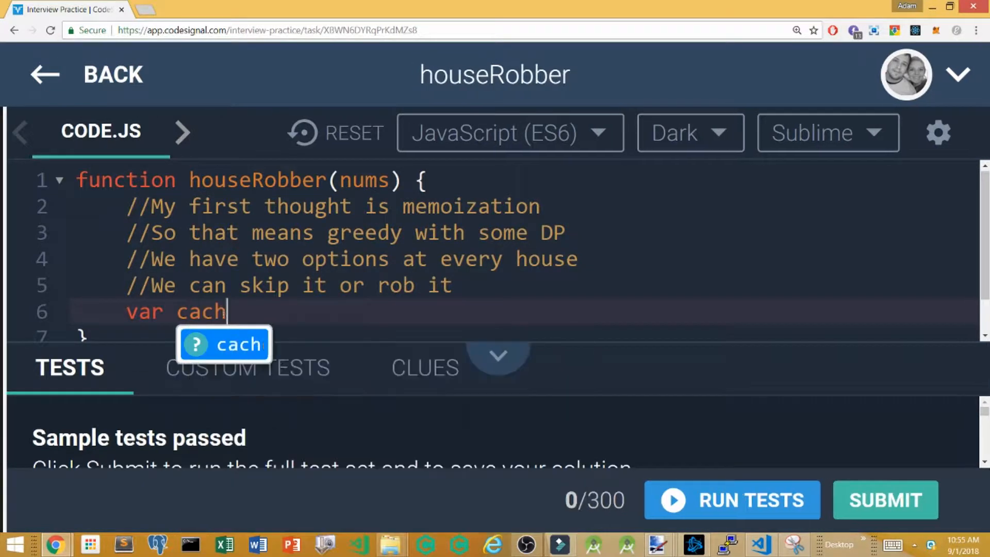
{"action": "type", "text": "e = new Array"}
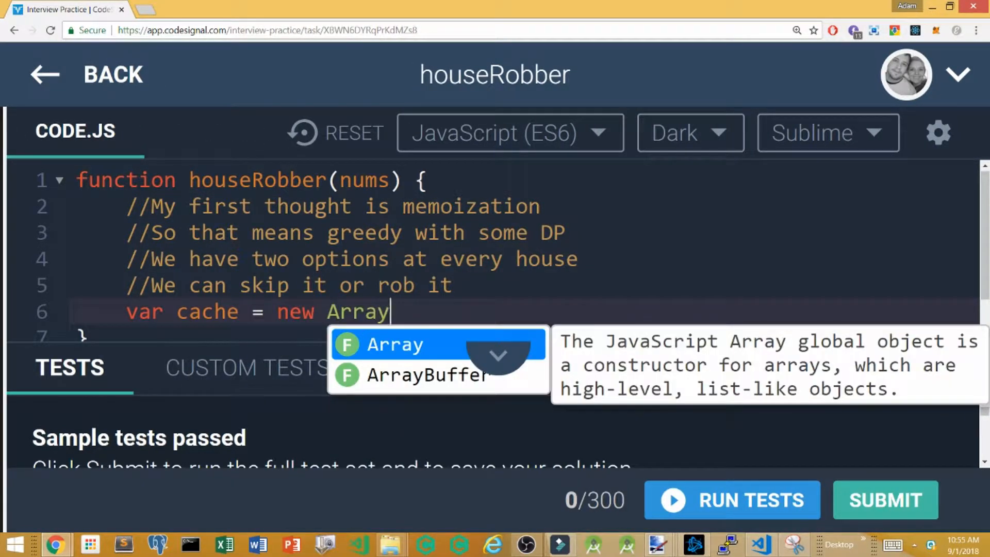
{"action": "type", "text": "(nums.l"}
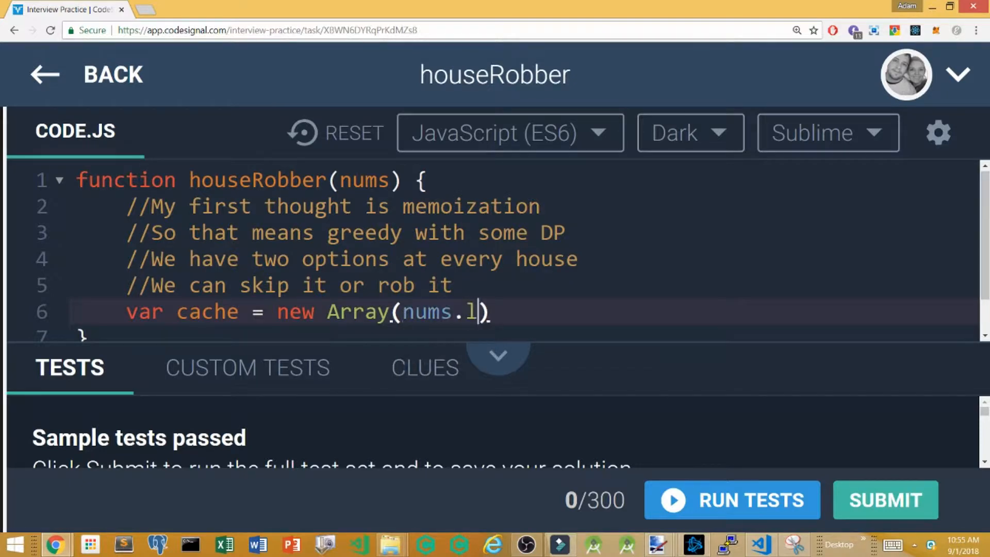
{"action": "type", "text": "ength).fill(0);"}
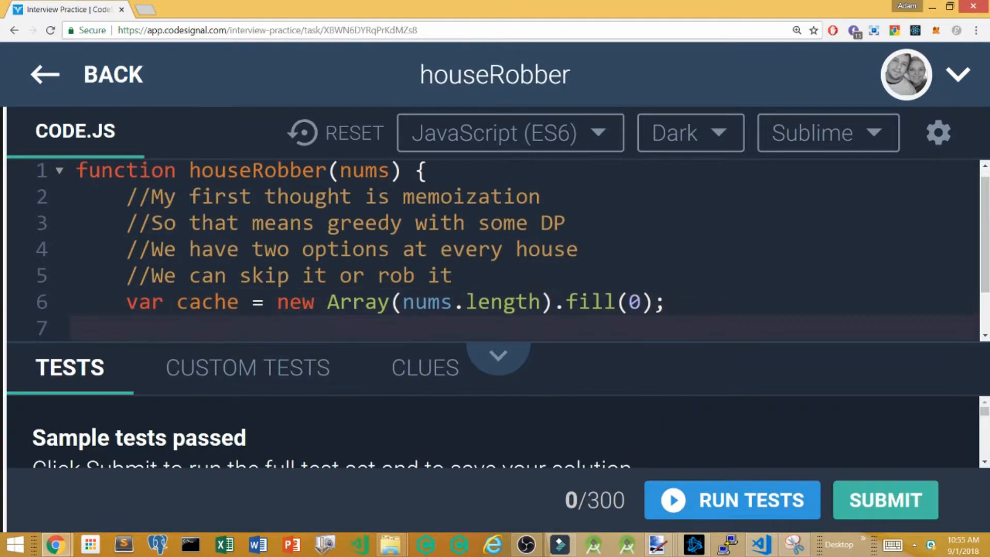
- Start the rob = (index) => arrow function with a 'two options' comment
{"action": "type", "text": "rob = ()"}
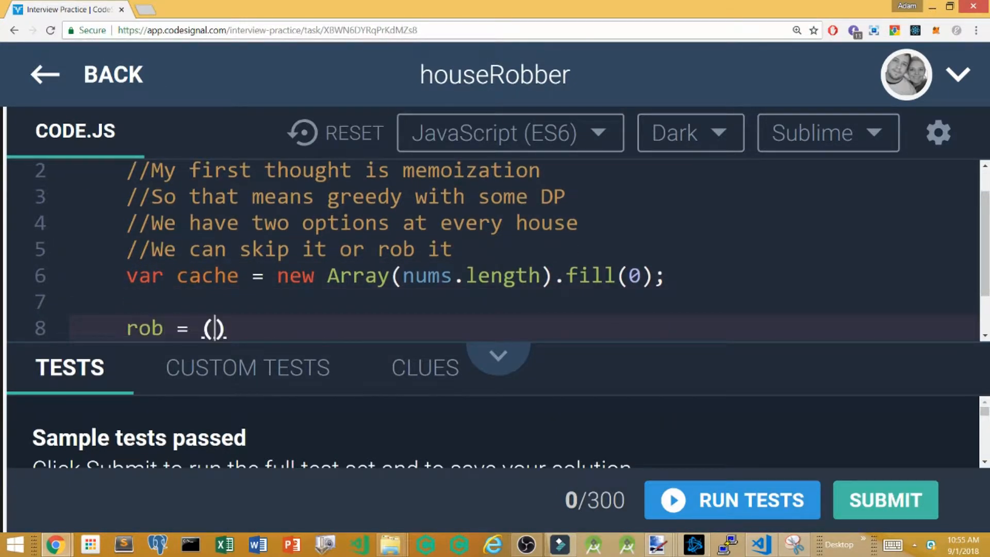
{"action": "type", "text": "index) => {"}
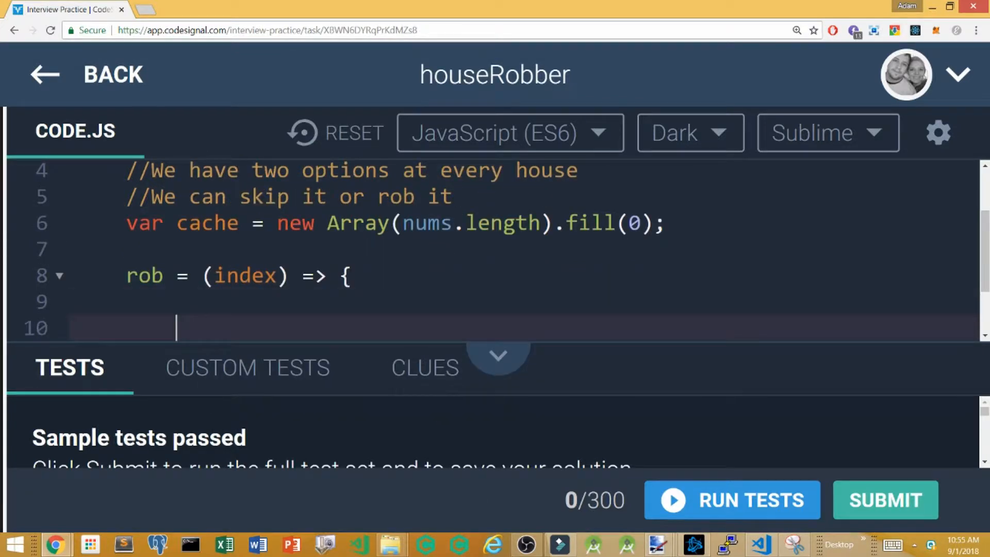
{"action": "type", "text": "//So we have two options"}
{"action": "type", "text": "var res1 ="}
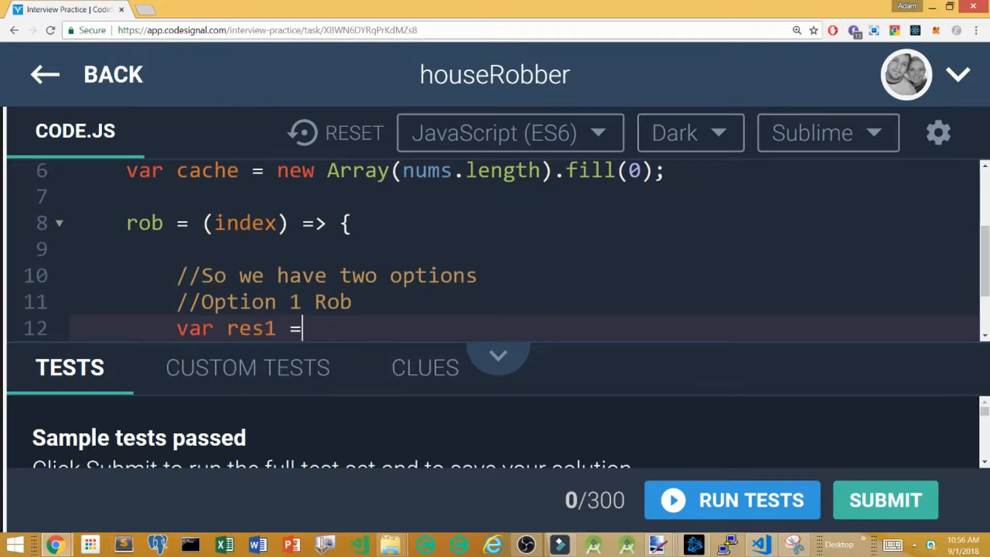
{"action": "type", "text": "rob(index)"}
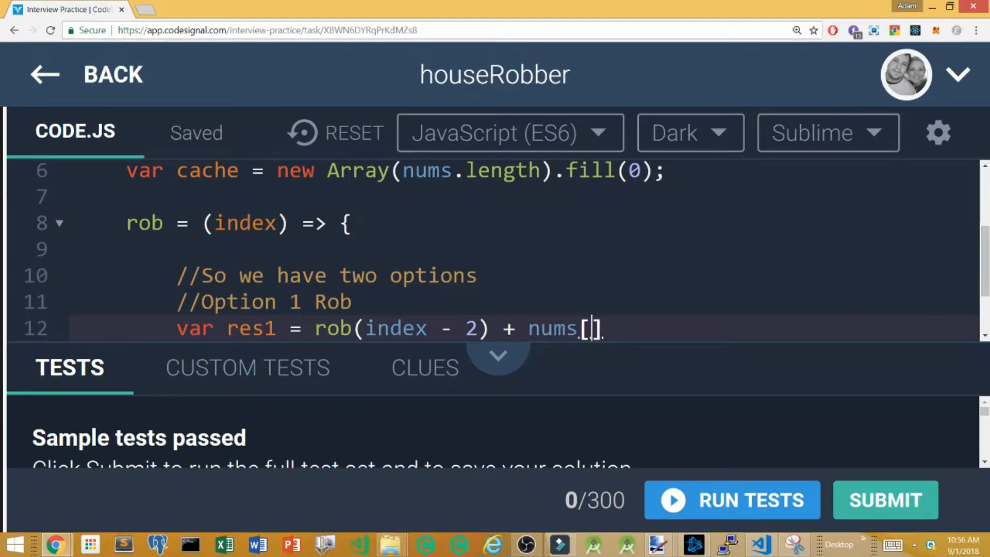
{"action": "type", "text": "nums.length - index"}
{"action": "type", "text": "//Option 2 Skip"}
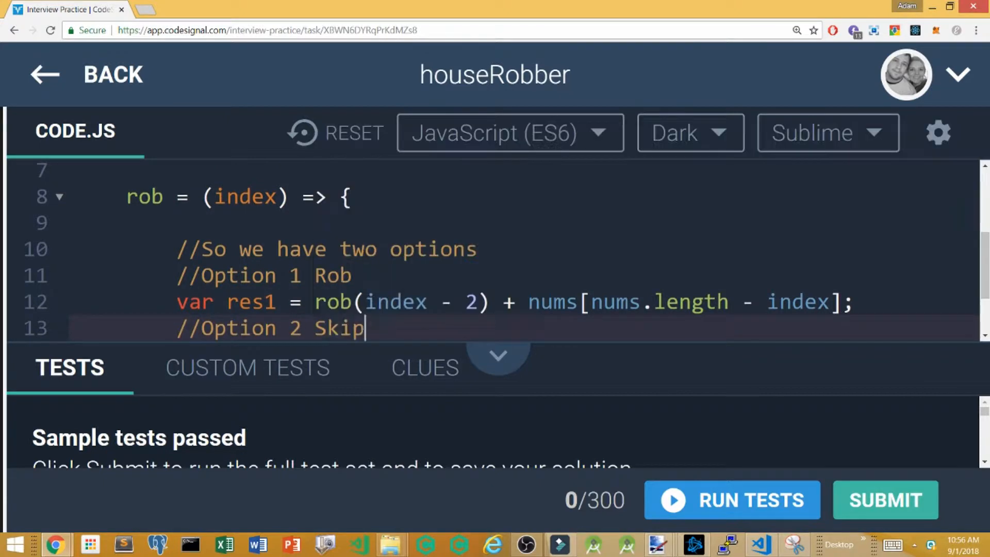
{"action": "key", "text": "enter"}
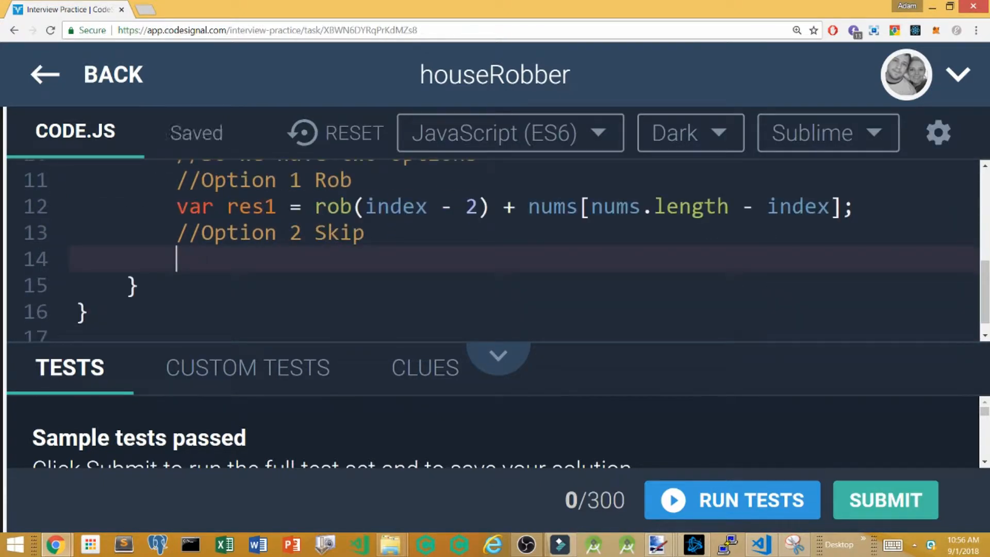
- Add var res2 = rob(index - 1) and set cache[index] = Math.max(res1, res2)
{"action": "type", "text": "var res2 = rob()"}
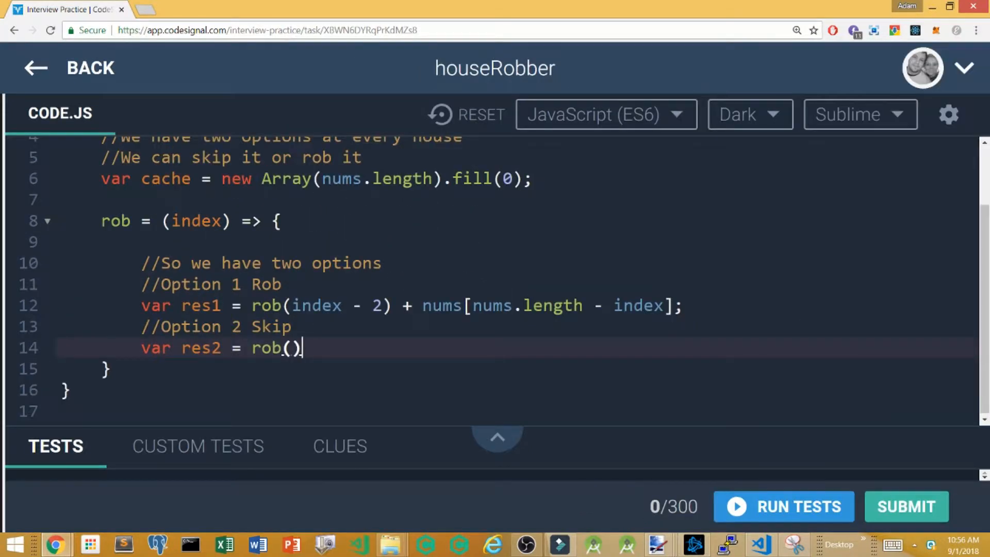
{"action": "type", "text": "index - 1;"}
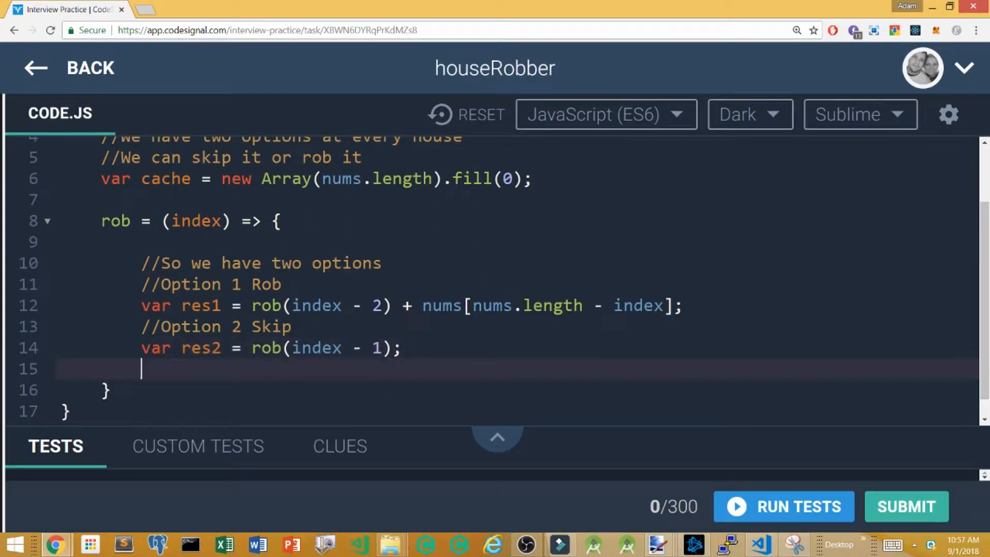
{"action": "type", "text": "cache"}
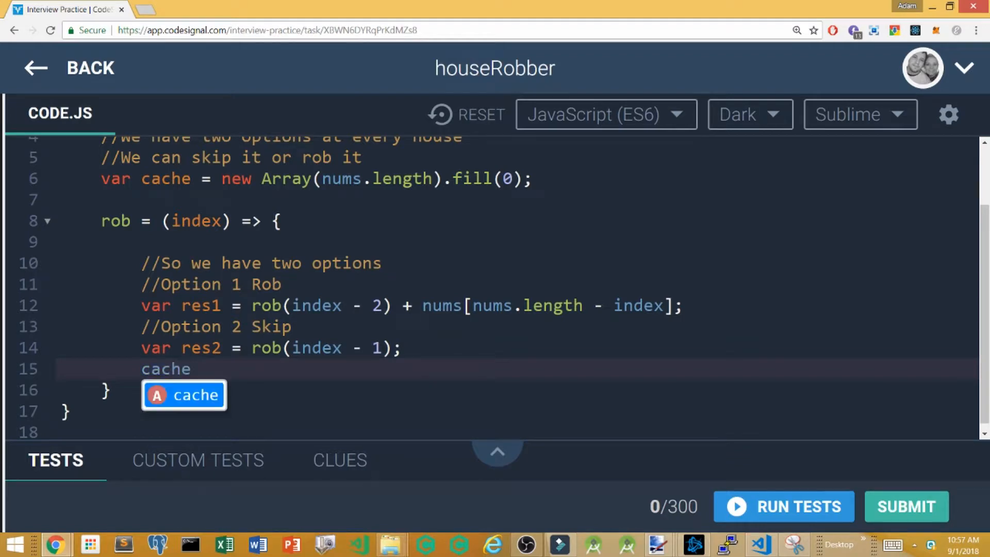
{"action": "type", "text": "[index] ="}
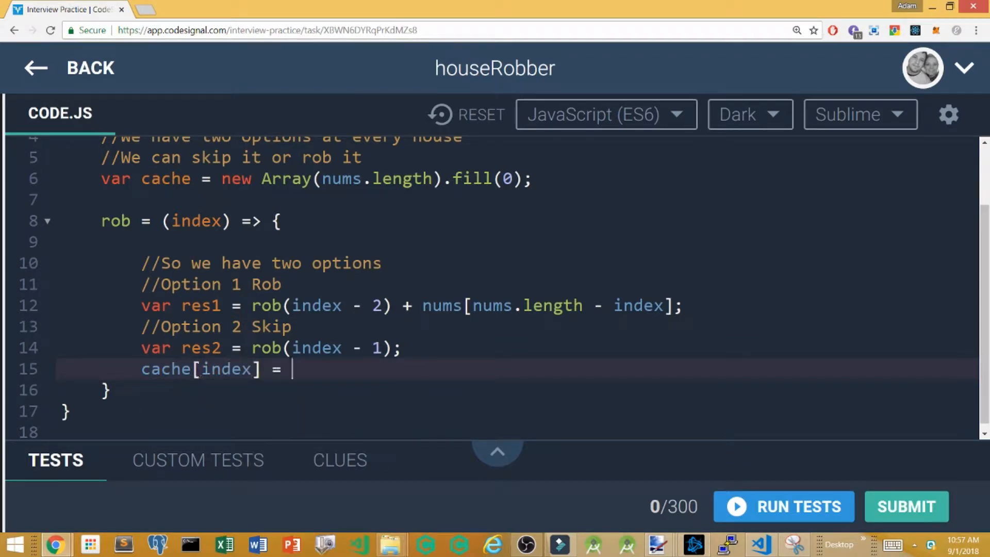
{"action": "type", "text": "Math.max(res1, res2);"}
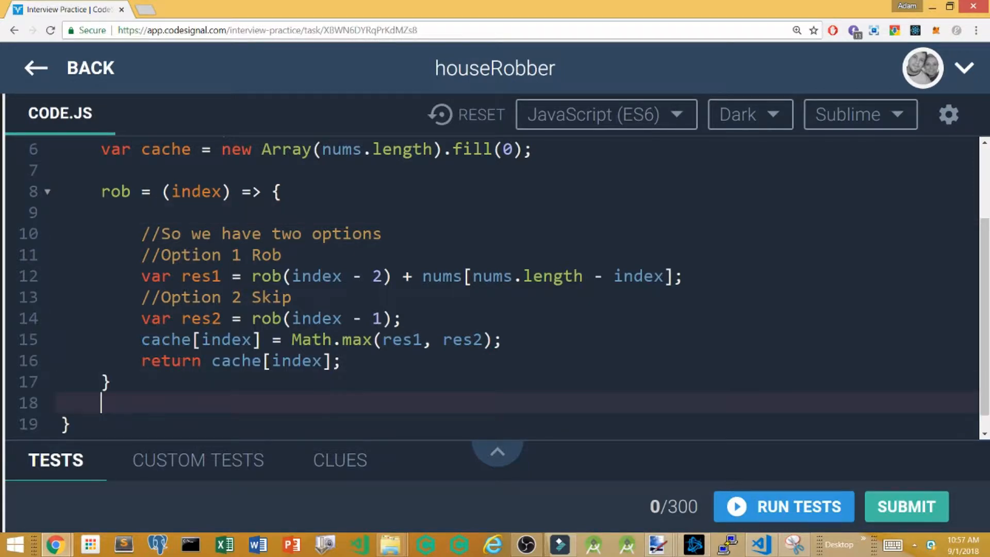
- Make houseRobber return rob(nums.length) and save the file
{"action": "type", "text": "return()"}
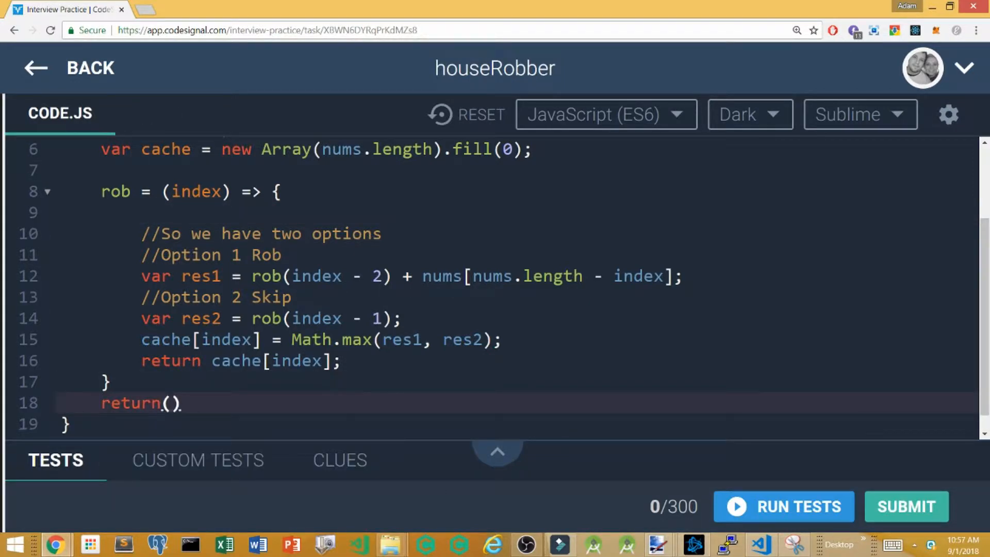
{"action": "type", "text": "rob(nums.length"}
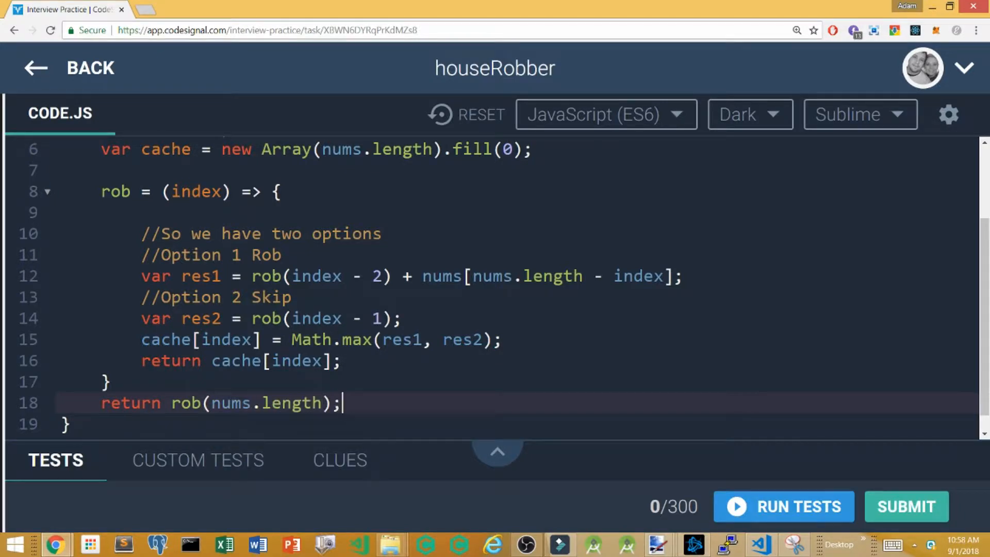
{"action": "key", "text": "Ctrl+s"}
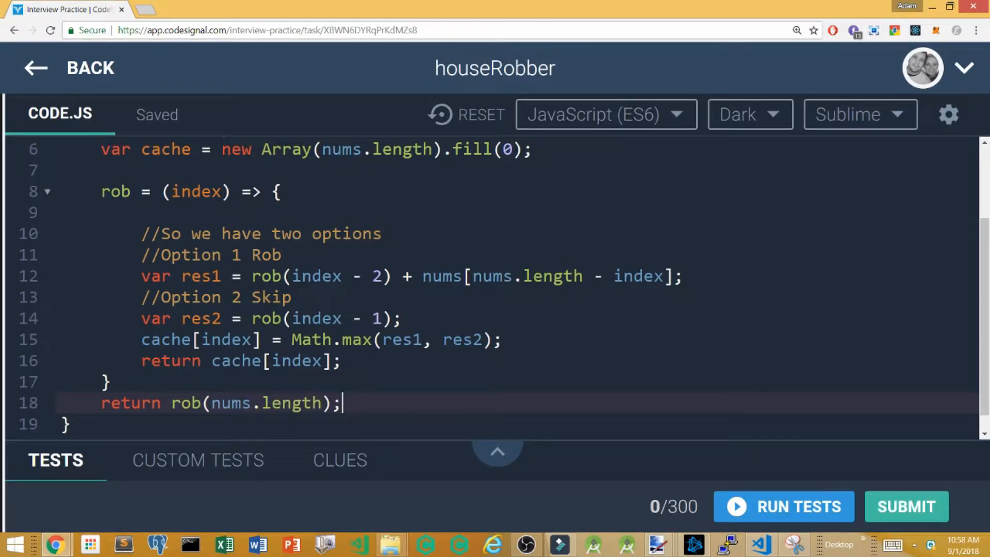
{"action": "type", "text": "-"}
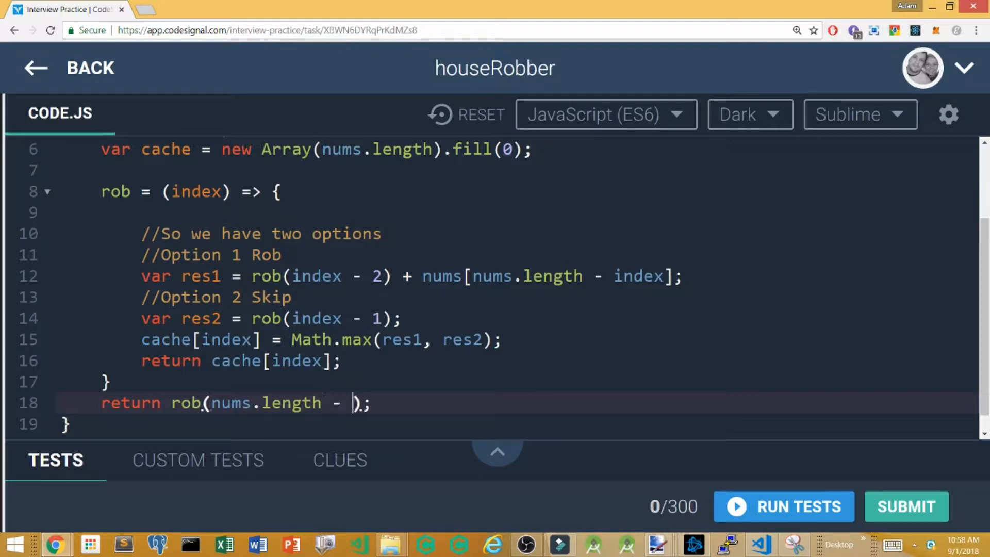
- Add 'if(index < 1) return 0' and a cached-value early return to rob
{"action": "key", "text": "BackSpace"}
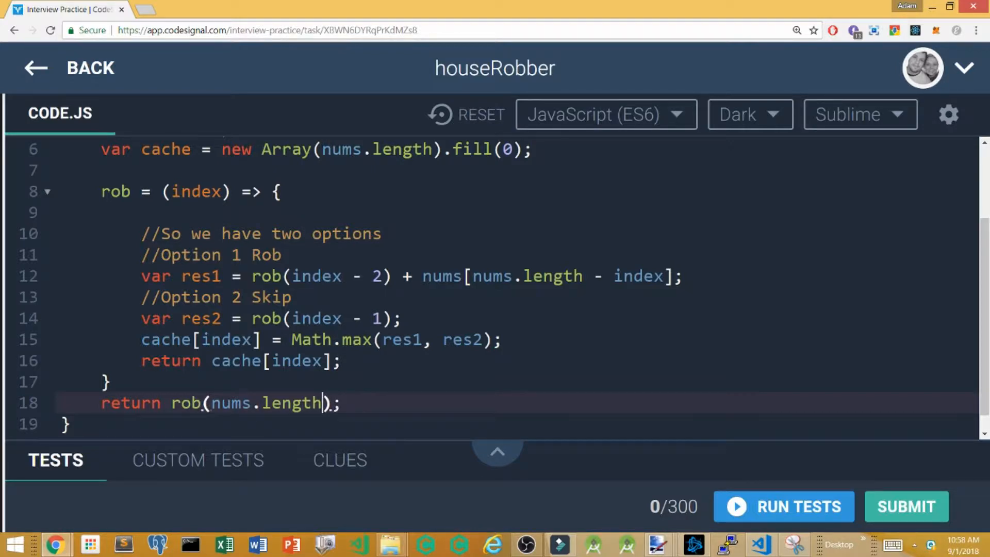
{"action": "type", "text": "if(index < 1) return 0;"}
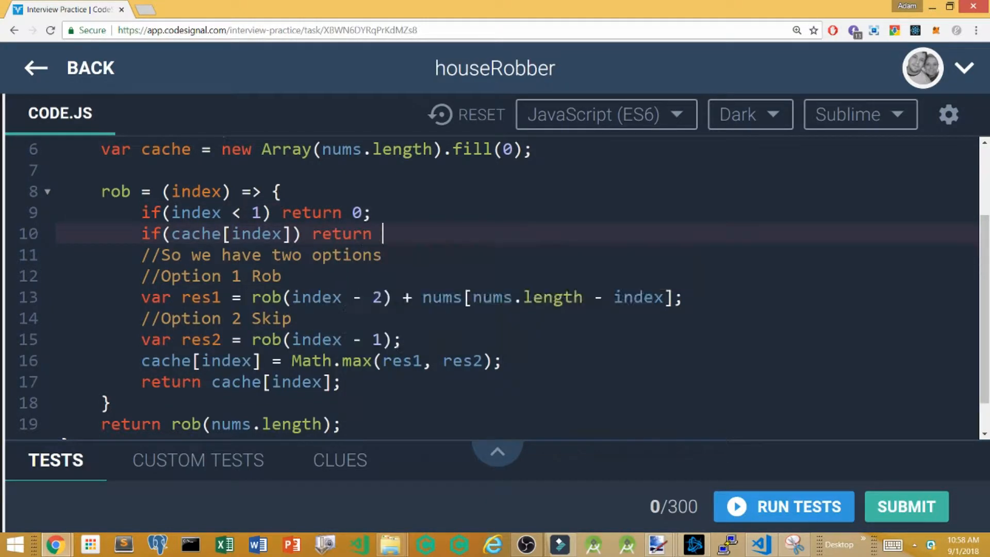
{"action": "type", "text": "cache[index];"}
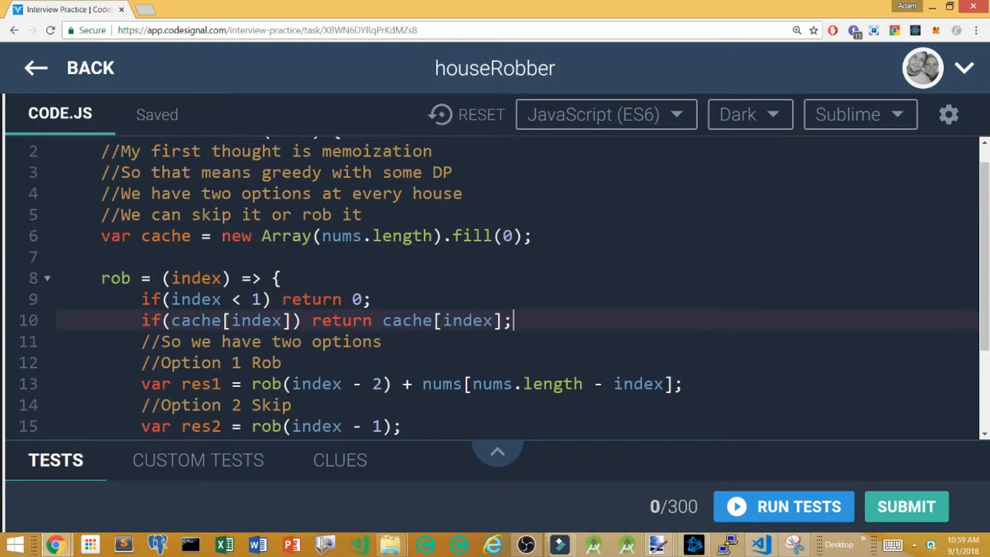
{"action": "scroll", "scroll_direction": "down", "scroll_amount": 3}
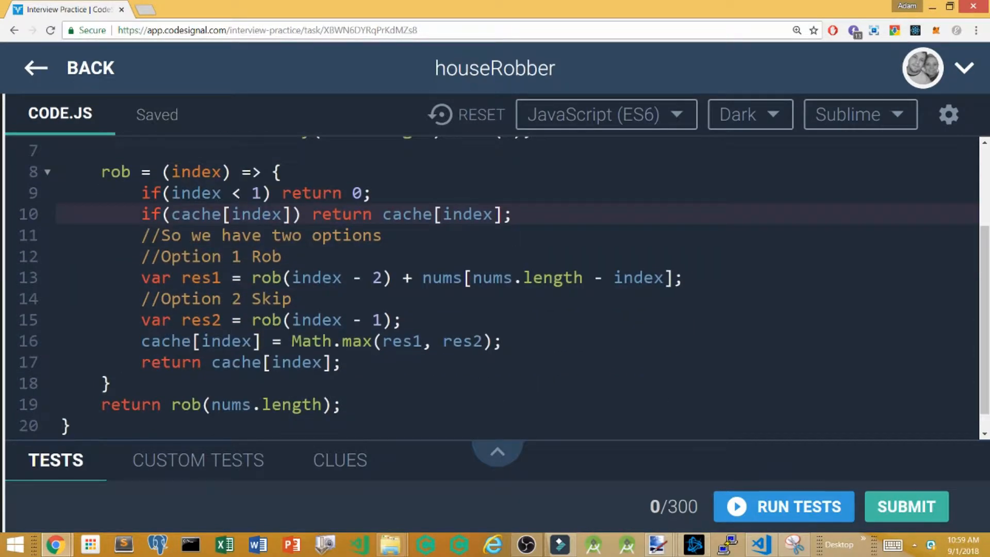
{"action": "left_click", "coordinate": [240, 193]}
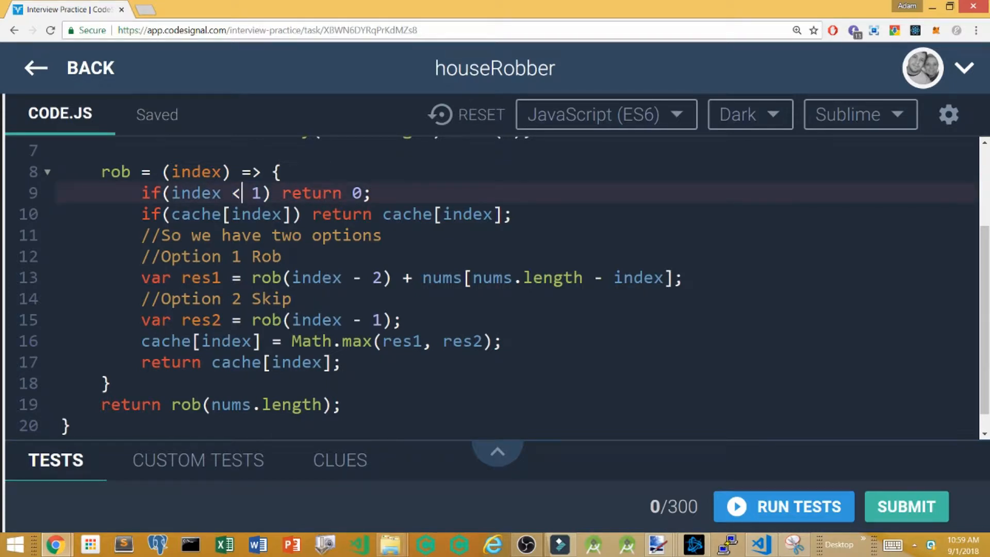
- Apply a '- 1' off-by-one fix and comment 'Off by 1 got me here :D'
{"action": "type", "text": "- 1"}
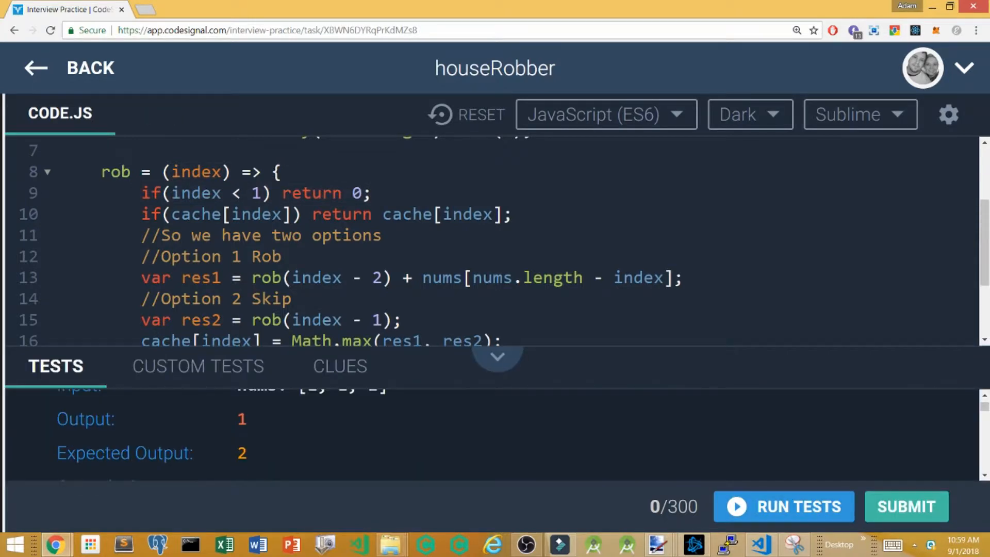
{"action": "left_click", "coordinate": [497, 356]}
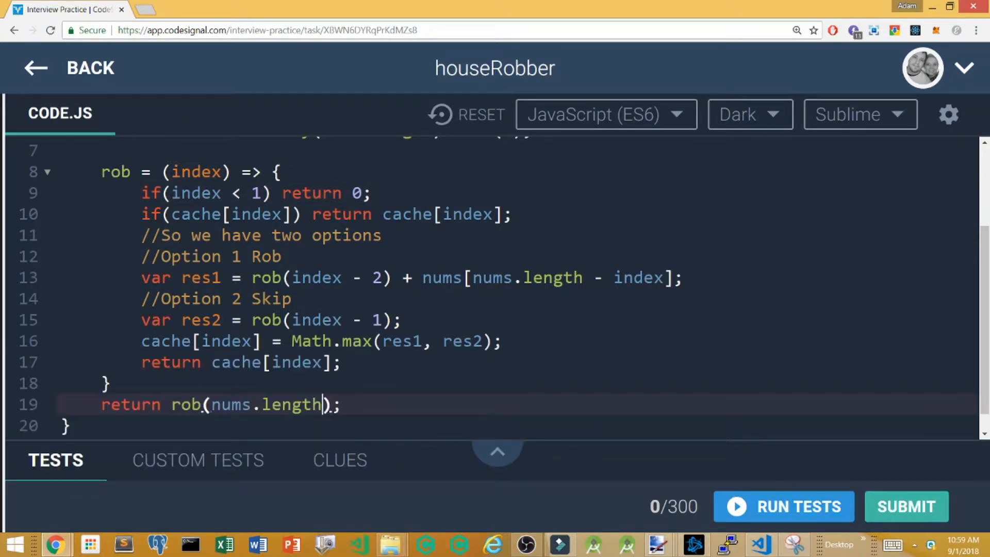
{"action": "type", "text": "//"}
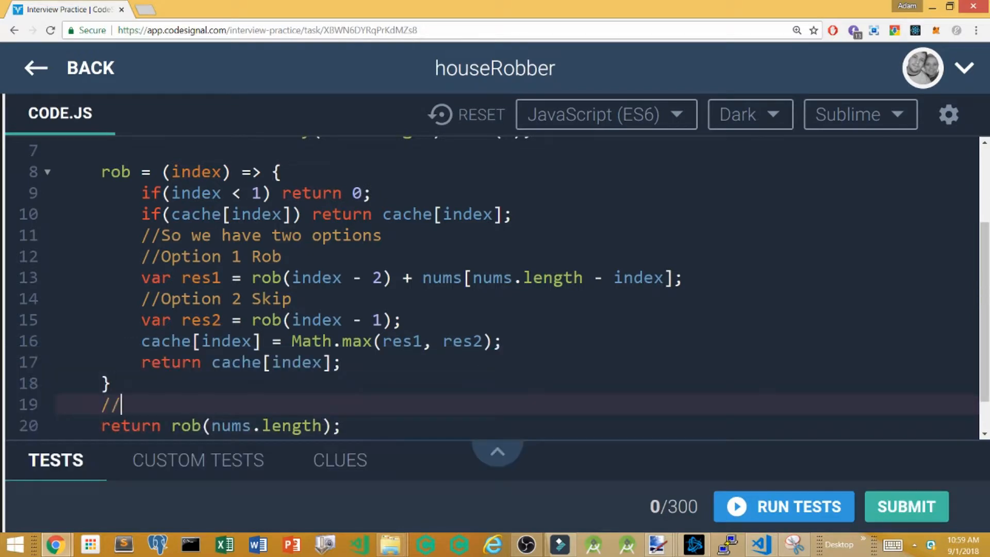
{"action": "type", "text": "Off by 1 got me here :D"}
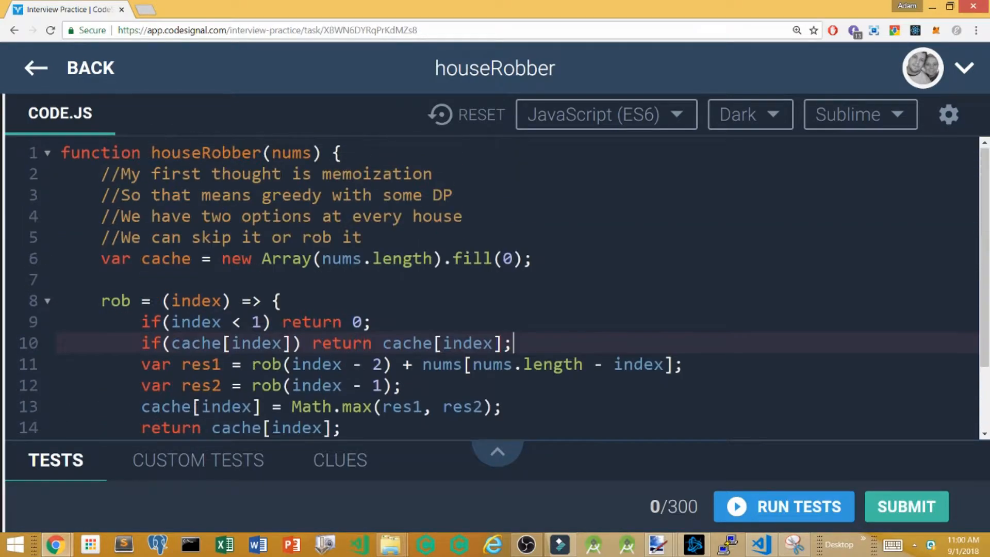
- Run the tests and view the 267/300 score summary
{"action": "left_click", "coordinate": [784, 507]}
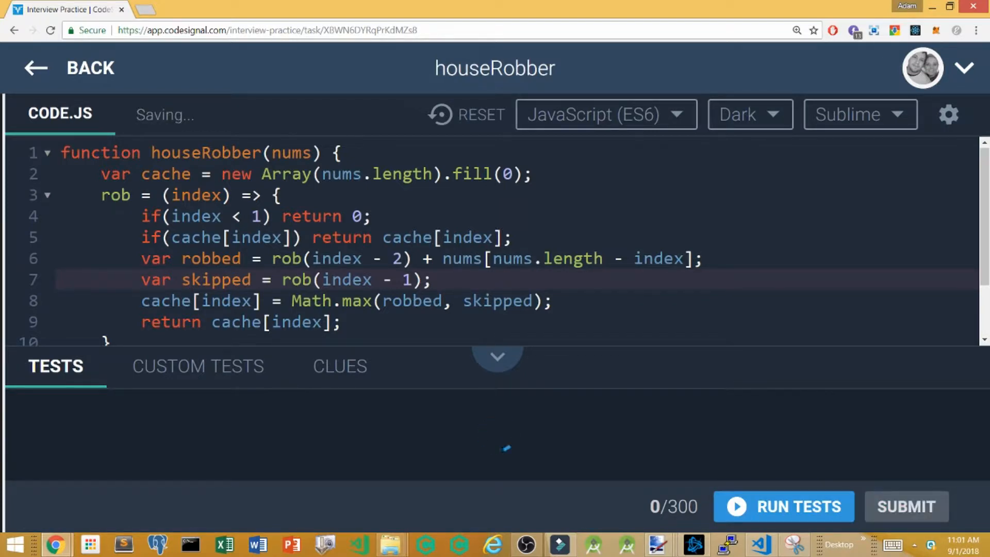
{"action": "left_click", "coordinate": [796, 506]}
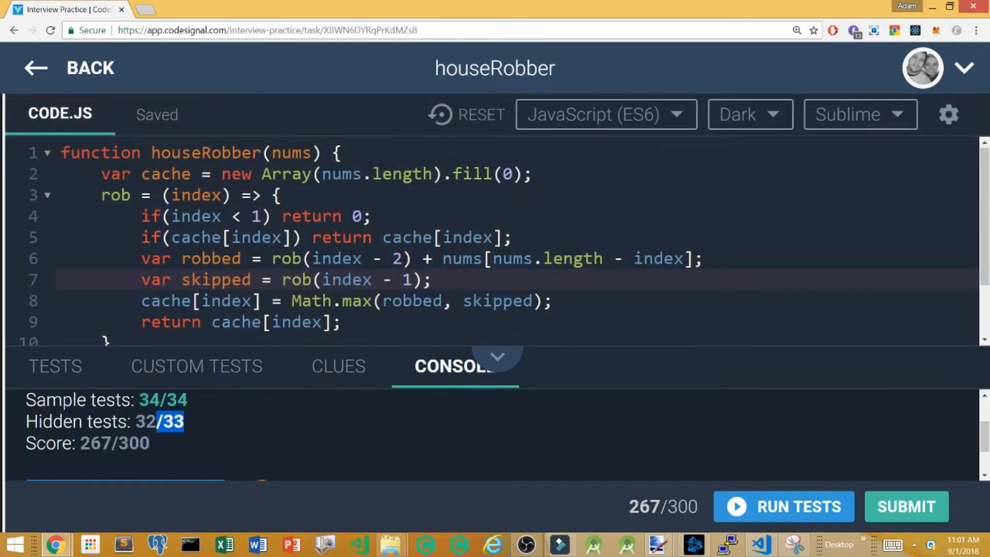
{"action": "left_click", "coordinate": [784, 506]}
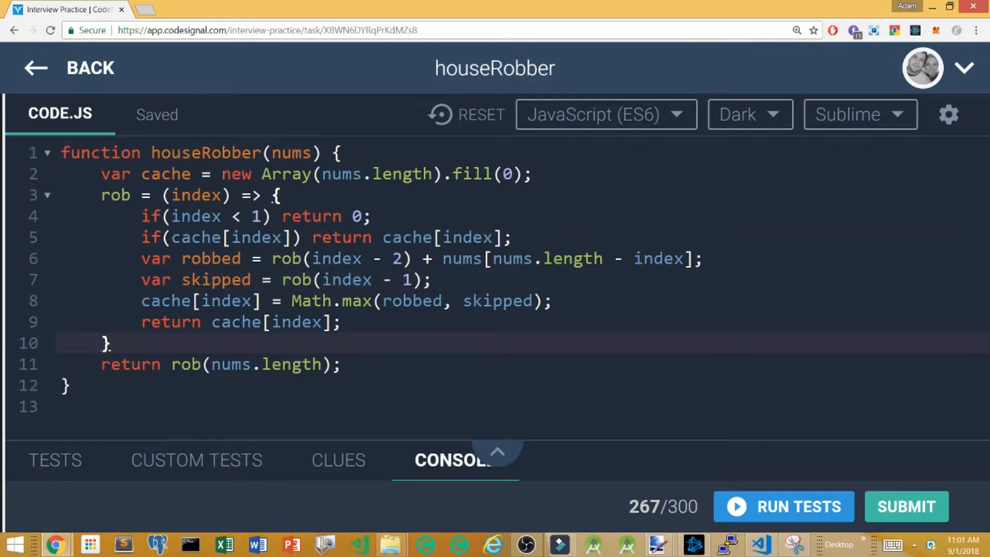
- Add the comment 'Hmmm how to make this faster' and re-check the test results
{"action": "type", "text": "//What ca"}
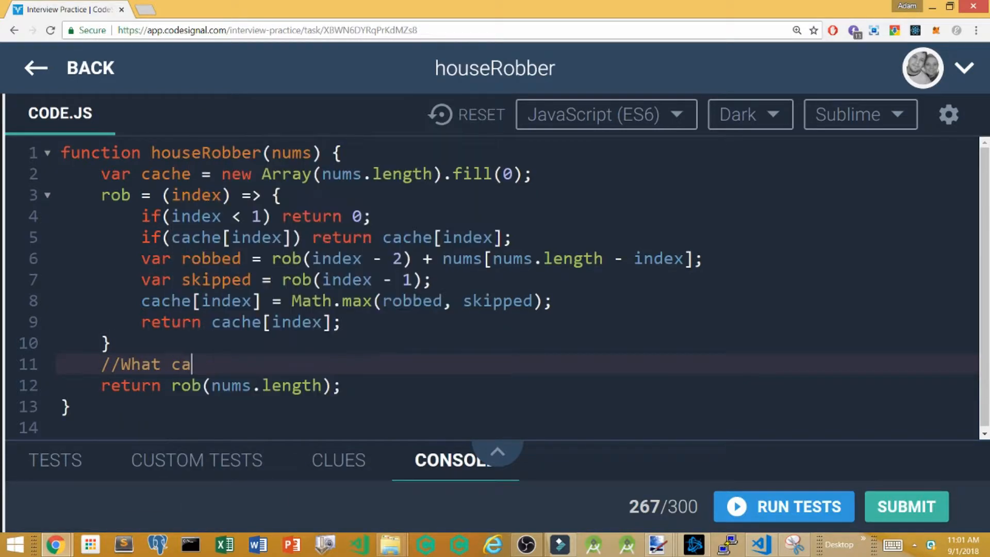
{"action": "type", "text": "Hmmm how to make this faster"}
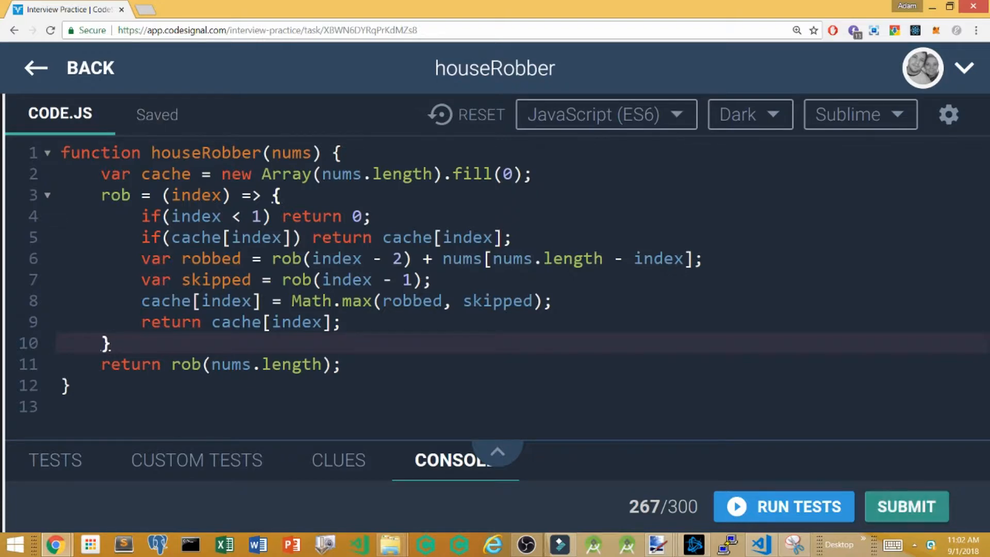
{"action": "left_click", "coordinate": [783, 507]}
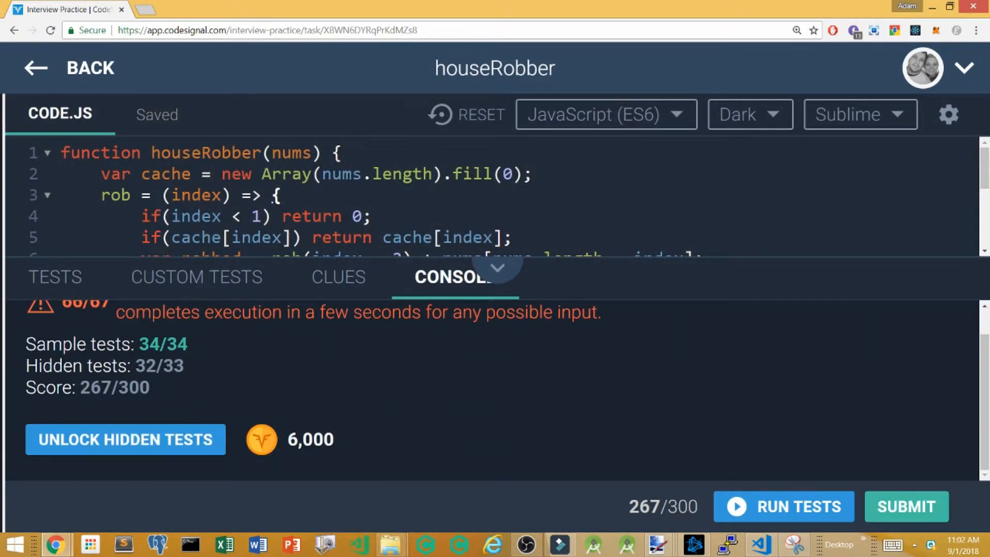
{"action": "left_click", "coordinate": [497, 268]}
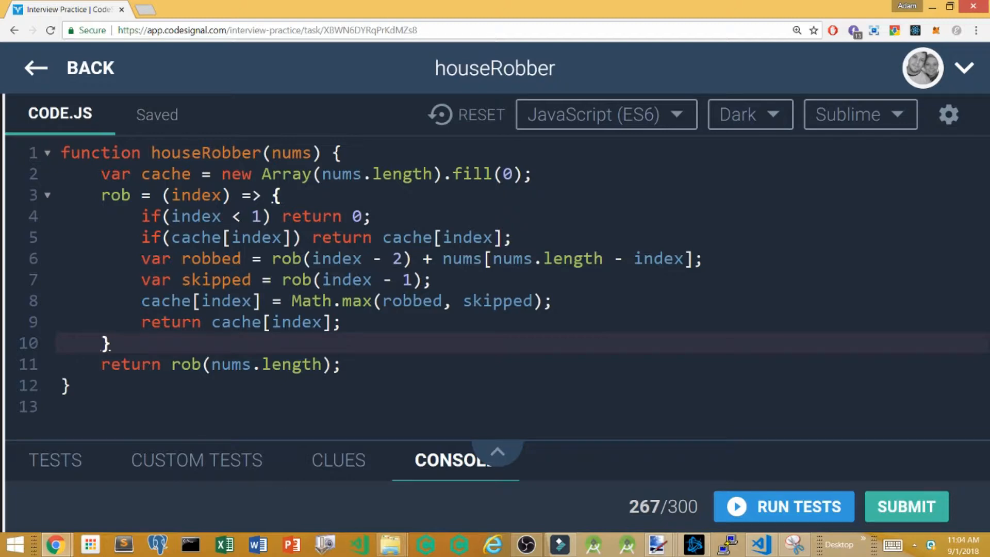
- Add a comment, then cut the memoized code into a new houseRobberDP(nums) function
{"action": "type", "text": "//Wow i'm not"}
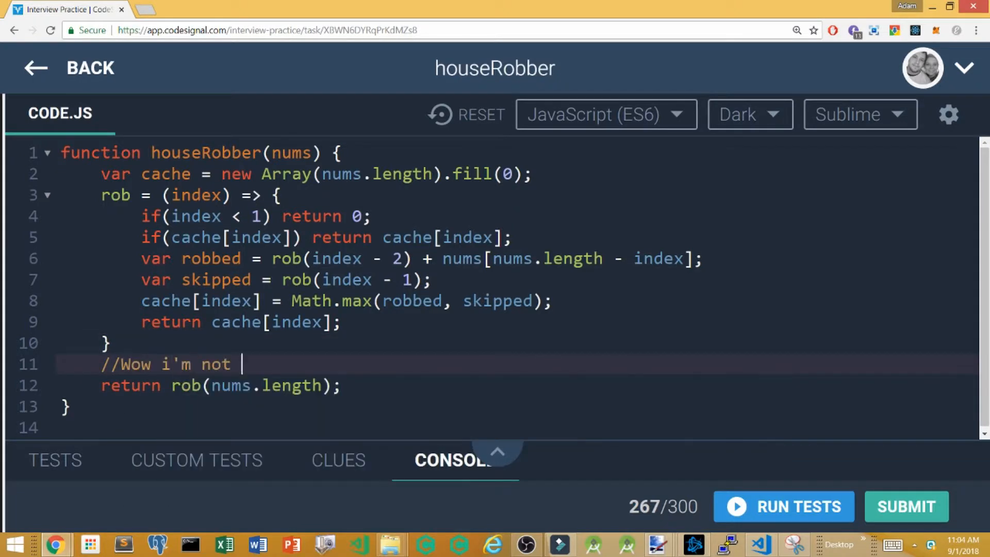
{"action": "type", "text": "sorta at a loss on how to m"}
{"action": "left_click", "coordinate": [516, 428]}
{"action": "type", "text": "function houseR"}
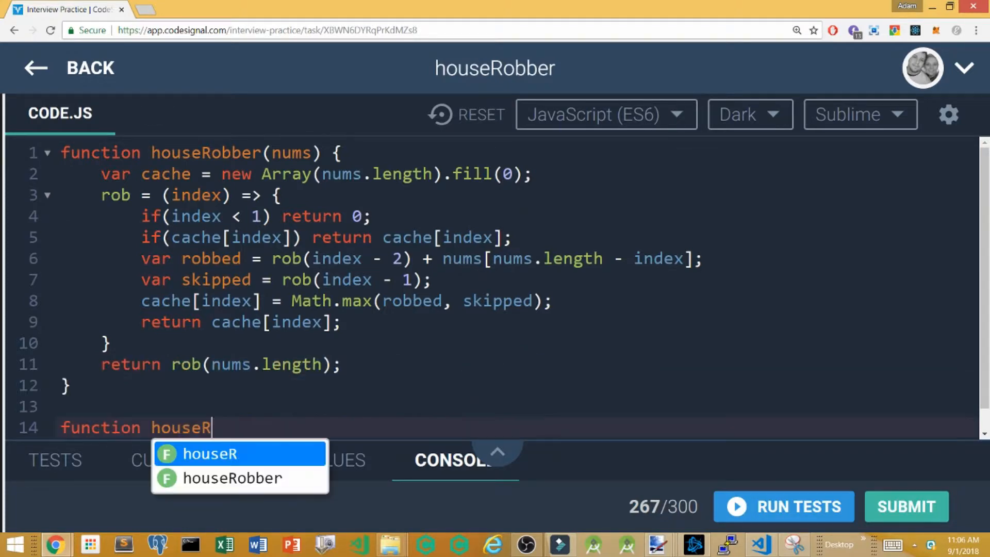
{"action": "type", "text": "obber"}
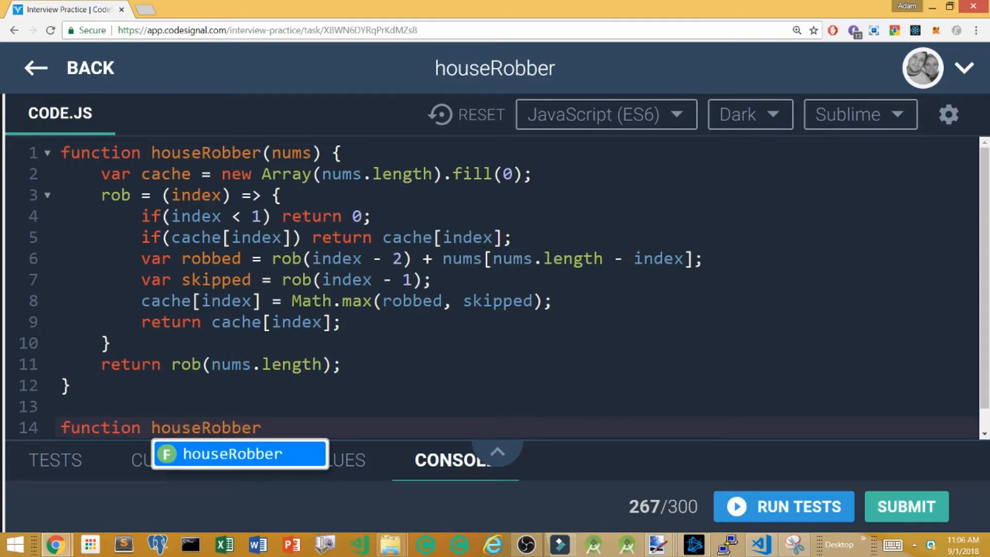
{"action": "type", "text": "DP()"}
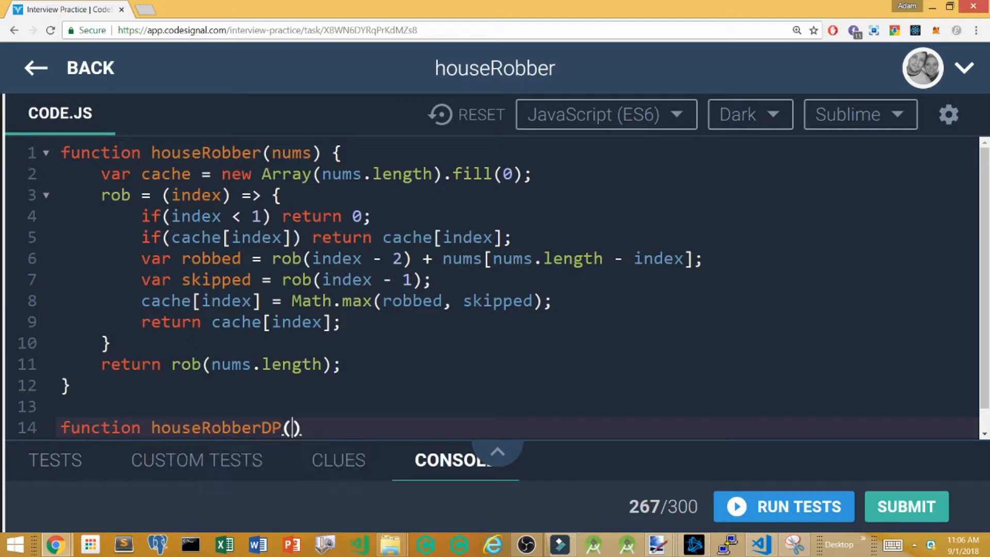
{"action": "type", "text": "nums) {"}
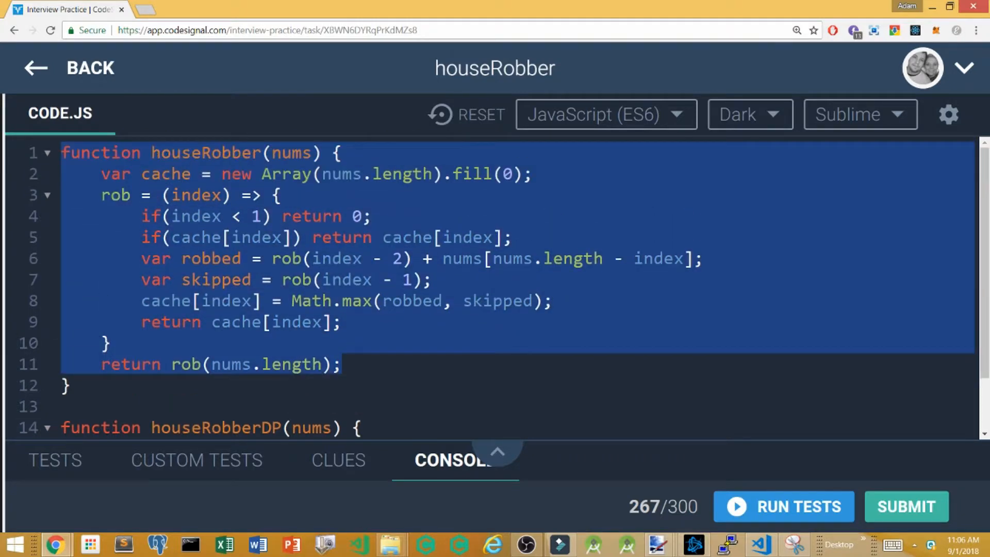
{"action": "key", "text": "Delete"}
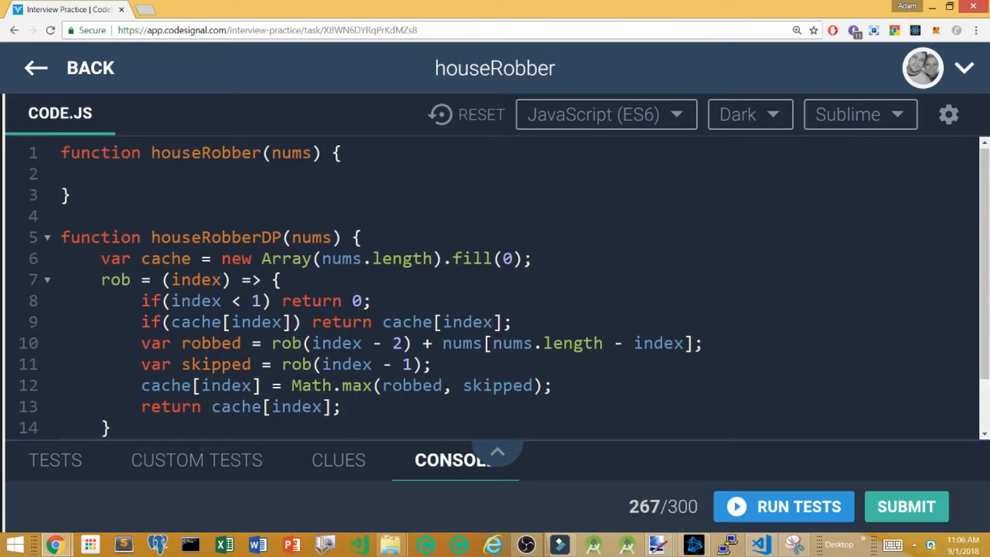
- Write a comment about replacing the recursive JavaScript solution
{"action": "type", "text": "//"}
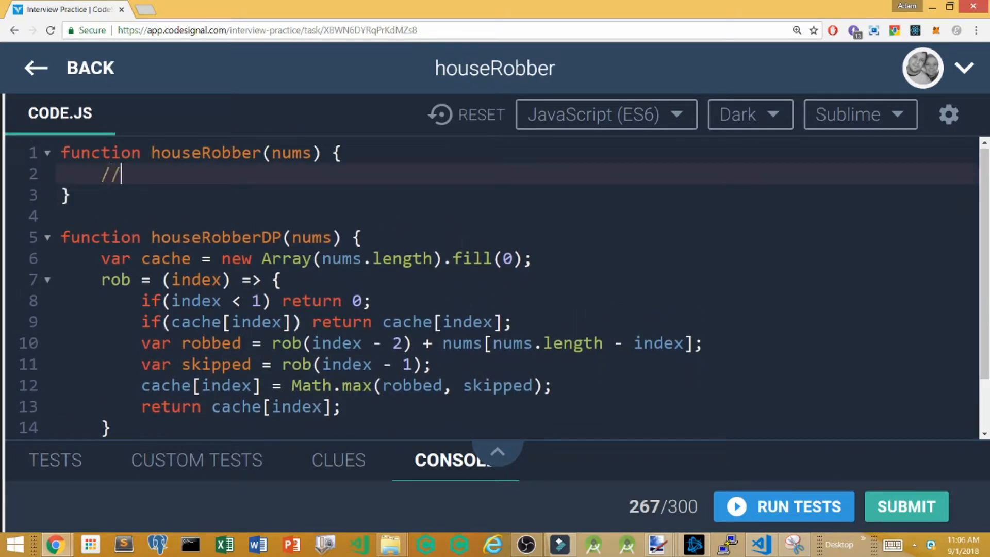
{"action": "type", "text": "So if that doesn't work wi"}
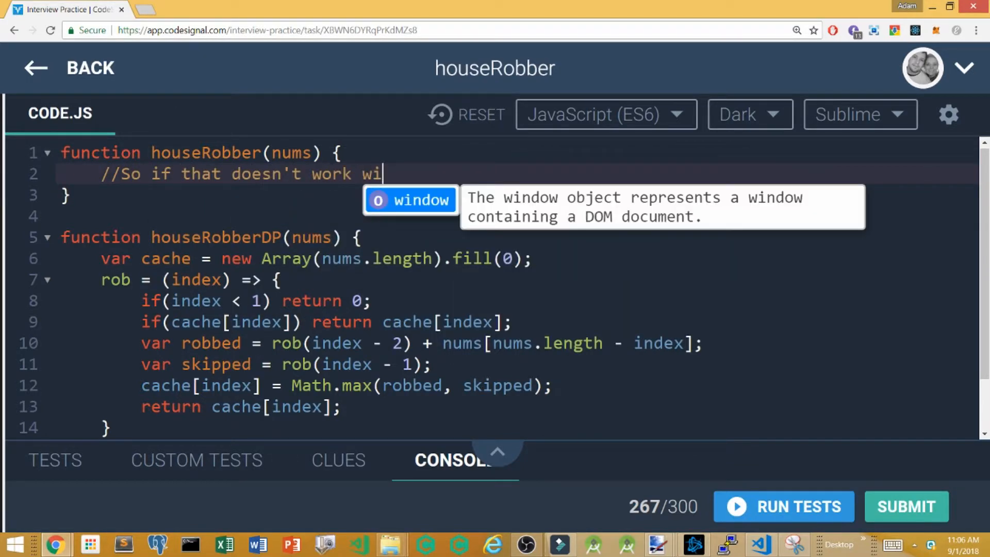
{"action": "type", "text": "th JavaScript lets try"}
{"action": "type", "text": "//A non"}
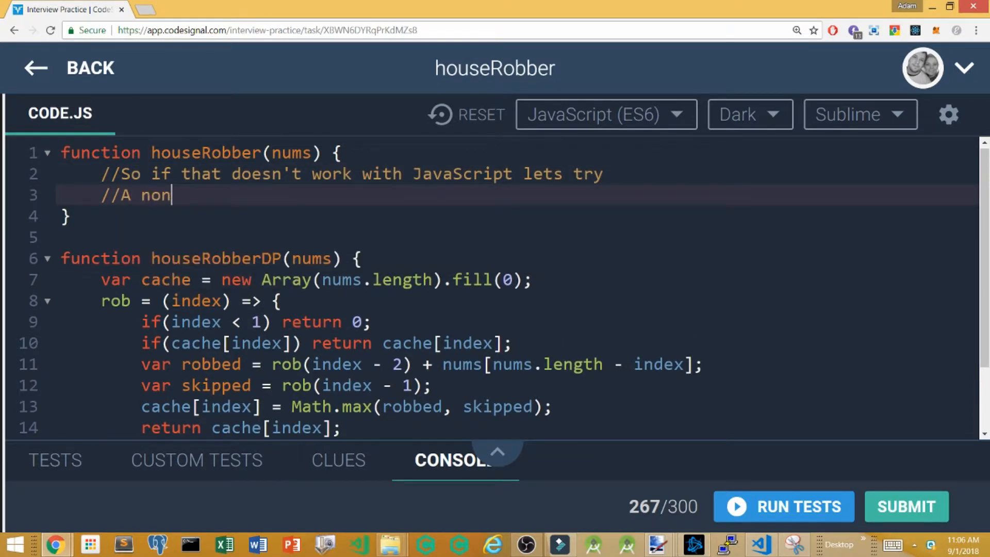
{"action": "type", "text": "-"}
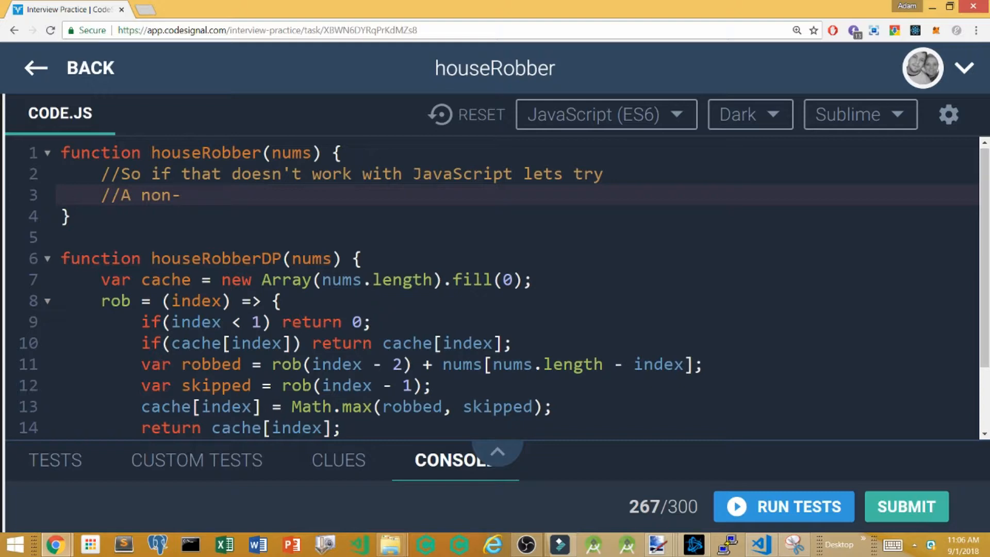
{"action": "type", "text": "recursive"}
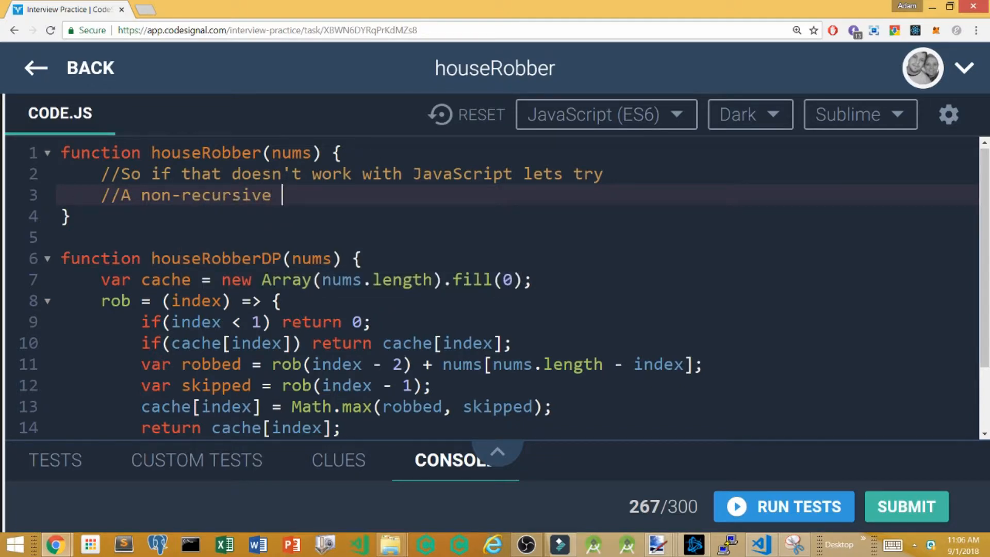
{"action": "type", "text": "solution"}
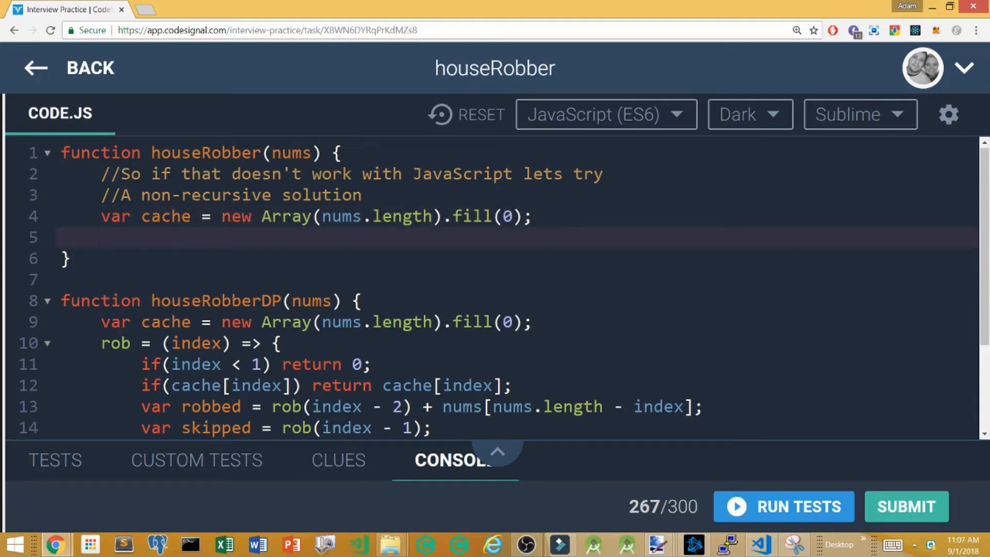
- Return nums[0] for one house and seed cache[0] and cache[1] = Math.max(nums[0], nums[1])
{"action": "type", "text": "cache[0]"}
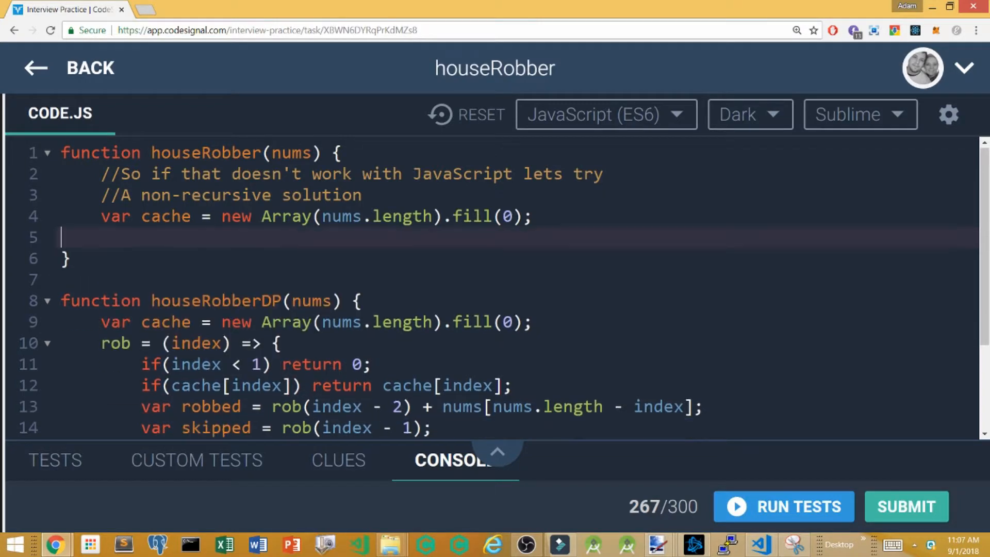
{"action": "type", "text": "if(nums.length == 0) return 0;"}
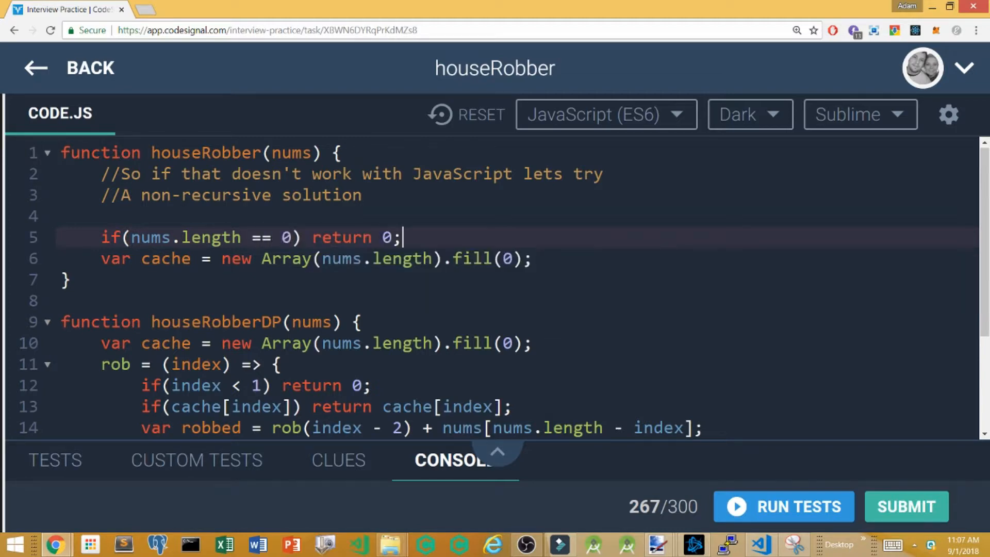
{"action": "type", "text": "if(nums.length == 1)"}
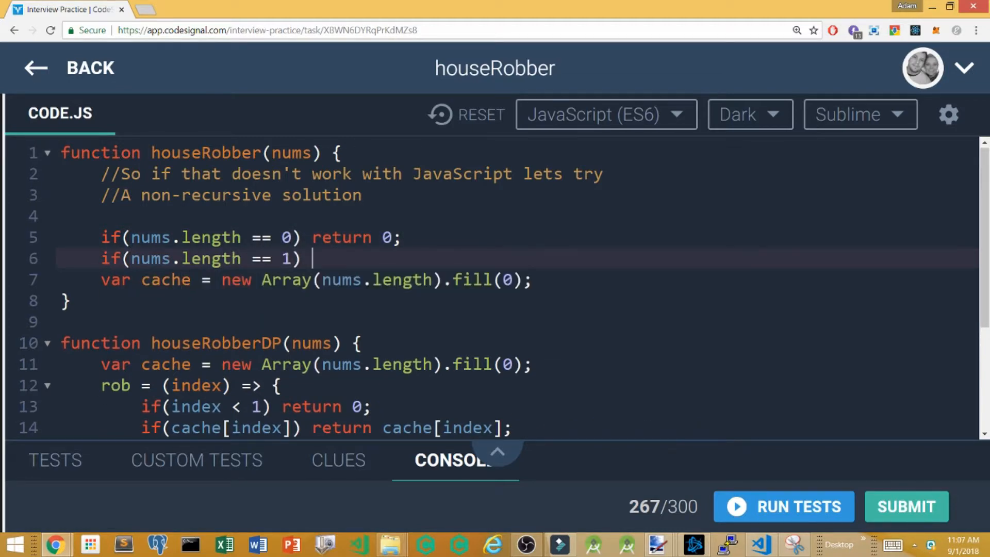
{"action": "type", "text": "return nums[0];"}
{"action": "type", "text": "return Math.max(nums[0], nums[1]);"}
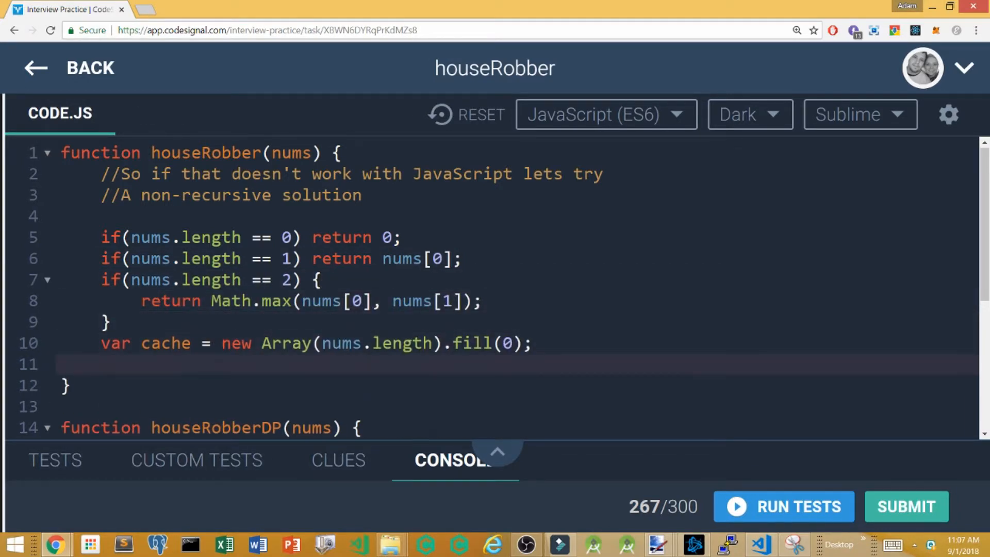
{"action": "type", "text": "cache[0] = nums[]"}
{"action": "type", "text": "cache[1] = ;"}
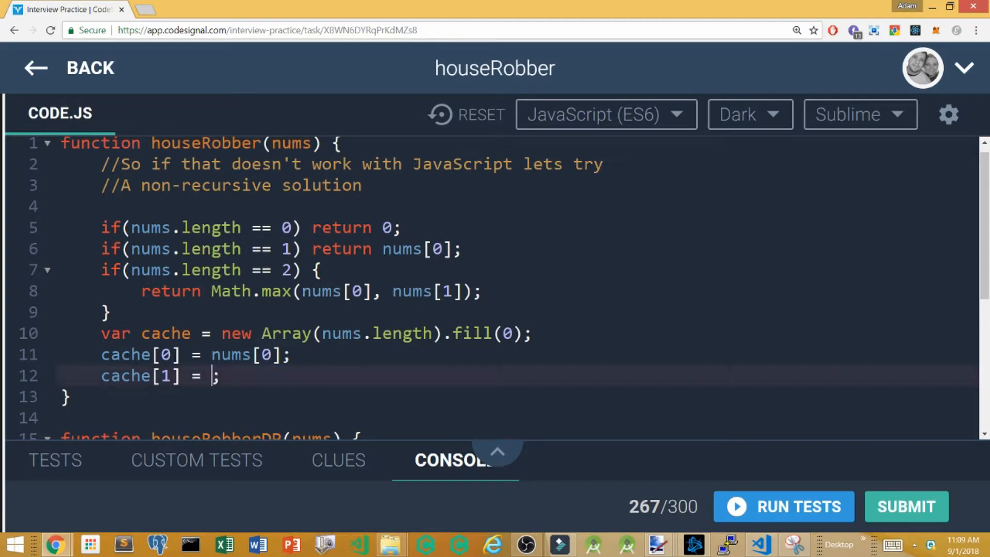
{"action": "type", "text": "Math.max(nums[0]"}
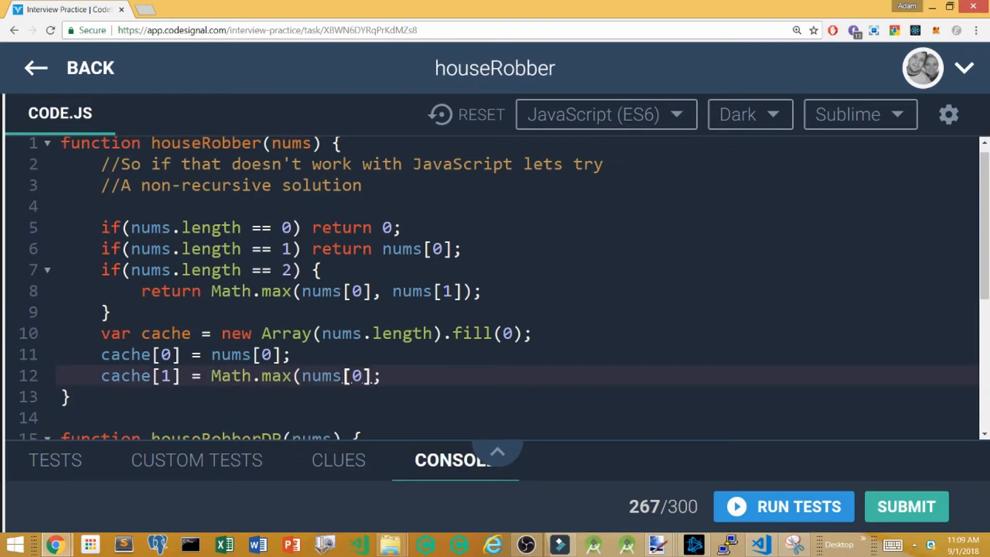
{"action": "type", "text": ", nums[1])"}
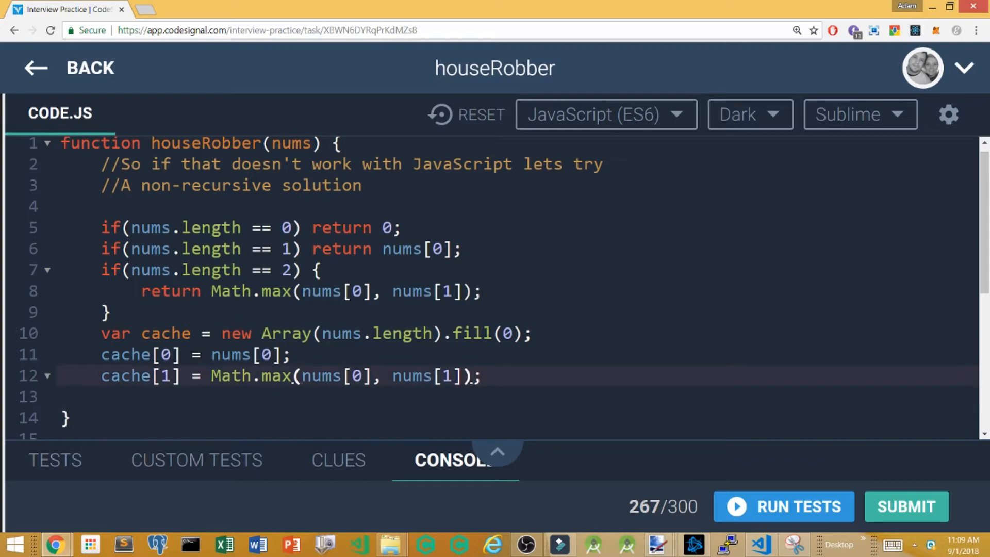
- Add a for loop from i = 2 filling cache[i] using cache[i - 2]
{"action": "type", "text": "//Now we loop some"}
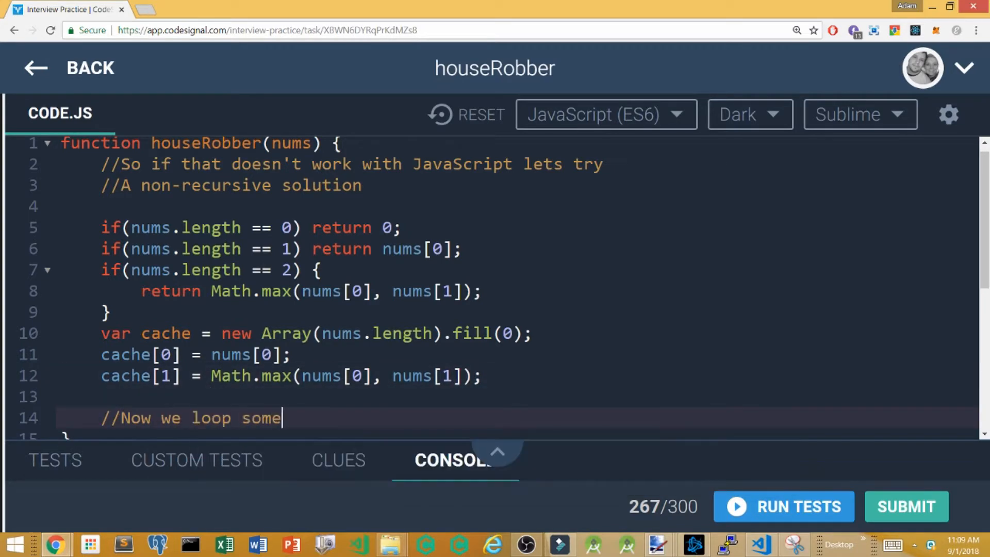
{"action": "type", "text": "how to calcuate all the cache values"}
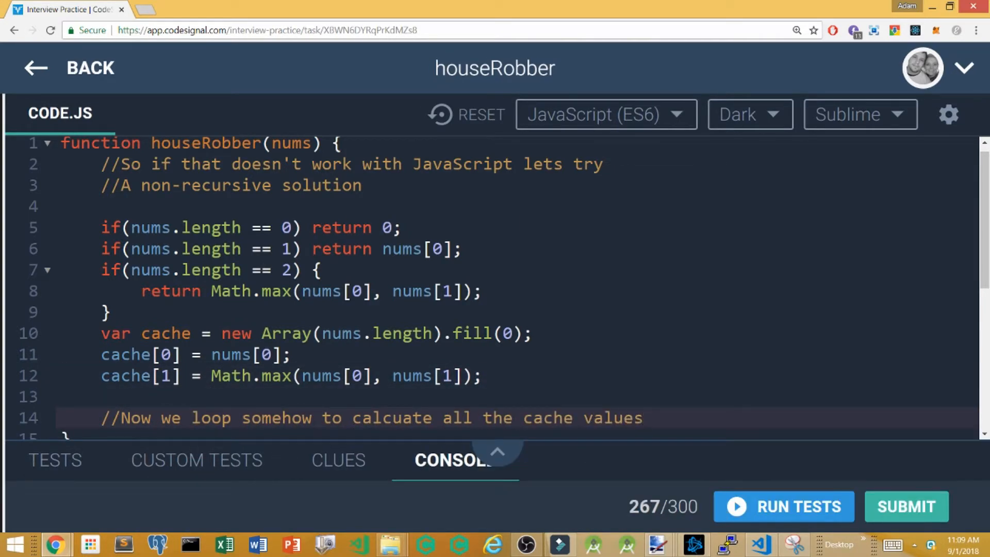
{"action": "type", "text": "for(var i = 2)"}
{"action": "type", "text": "cache[i] = Math.max(nums[i] + cache"}
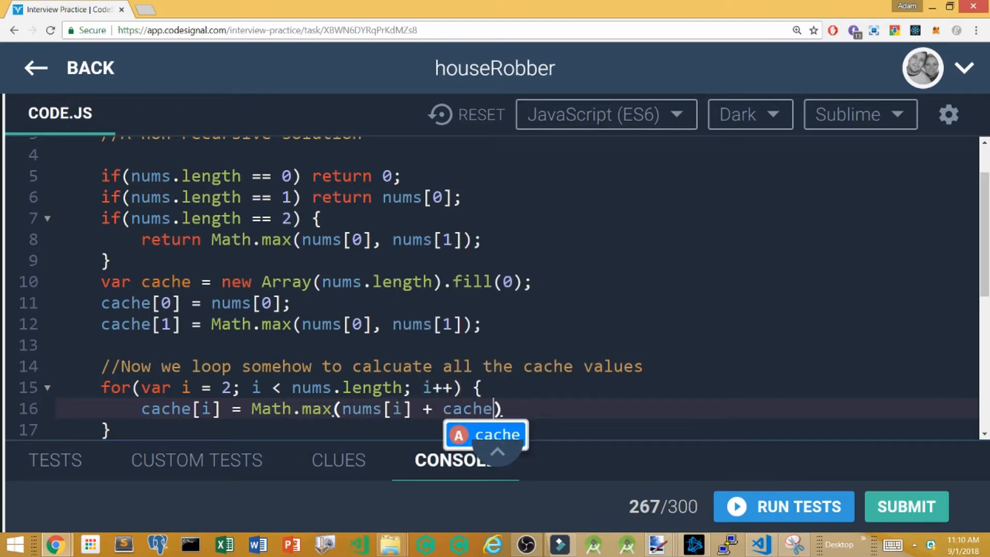
{"action": "type", "text": "[i - 2])"}
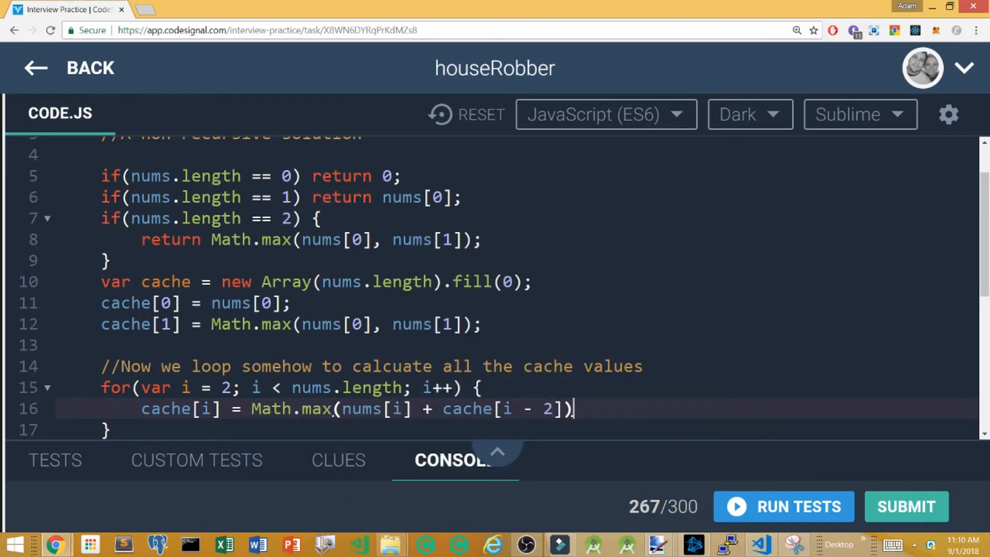
{"action": "type", "text": ";"}
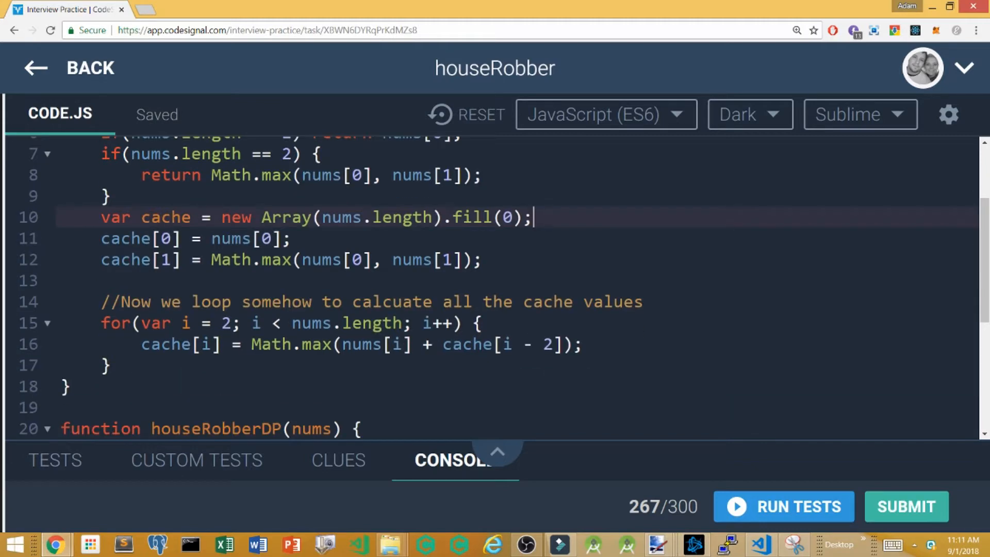
- Add console.log(cache) to debug the cache values
{"action": "type", "text": "console.l"}
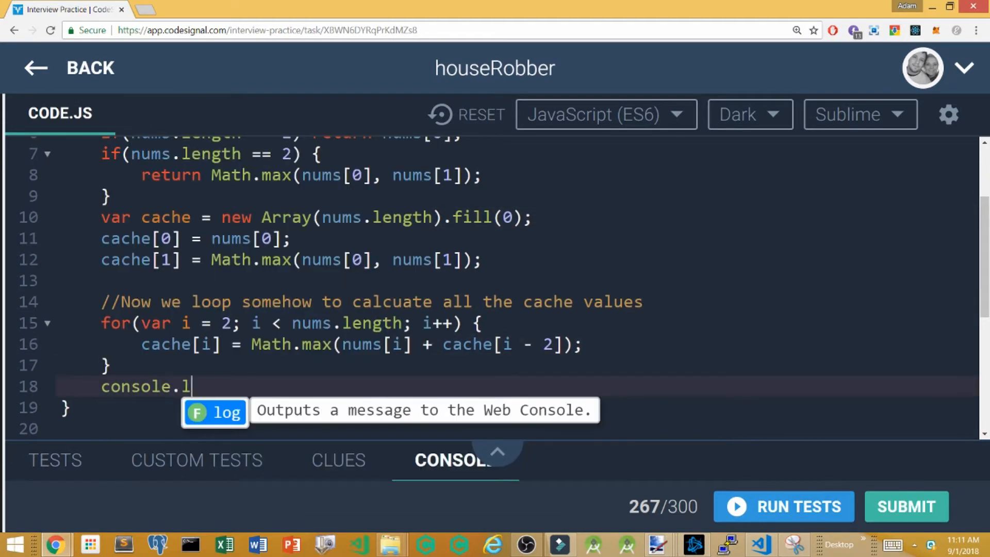
{"action": "type", "text": "og(cache);"}
{"action": "type", "text": "//No i'm clearly missing something here"}
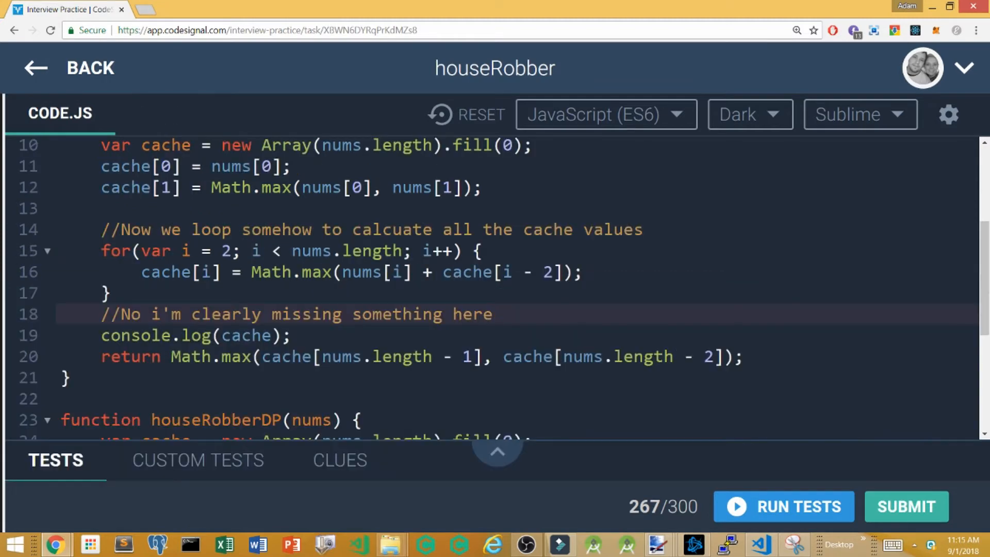
{"action": "left_click", "coordinate": [493, 314]}
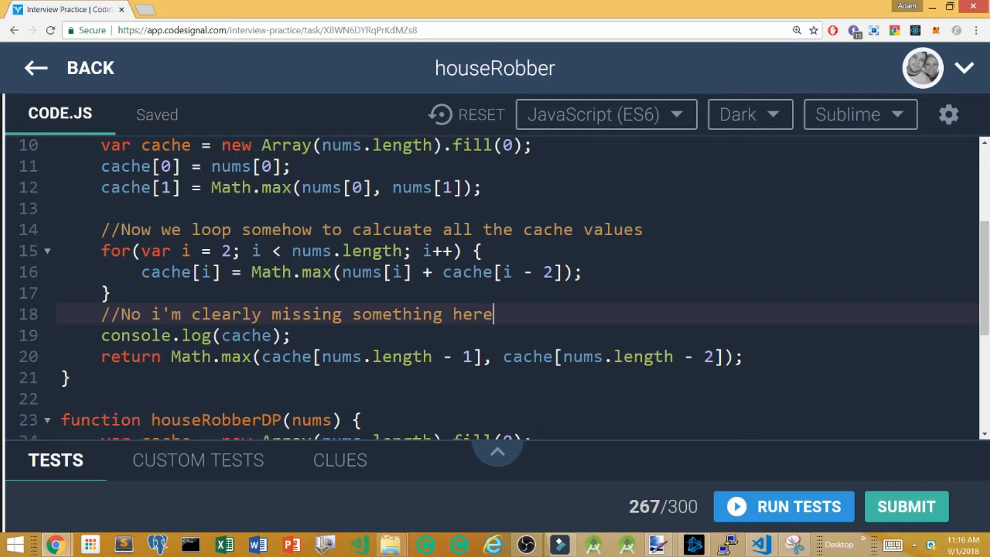
- Weigh cache[i-1] in Math.max, return cache[nums.length - 1], and submit
{"action": "type", "text": "//doh i see the problem I never passed the second argument in to Max bel"}
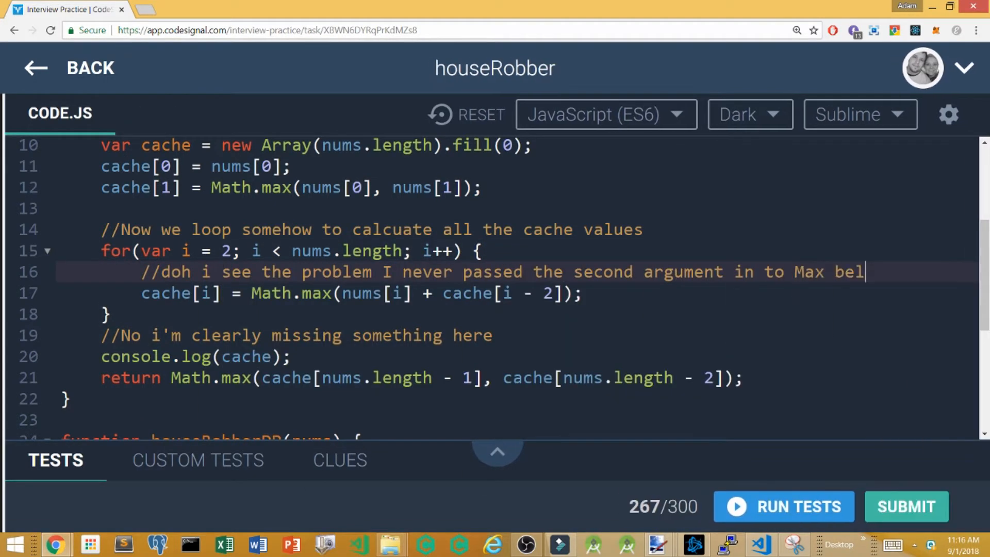
{"action": "type", "text": "ow, cache[i-1]"}
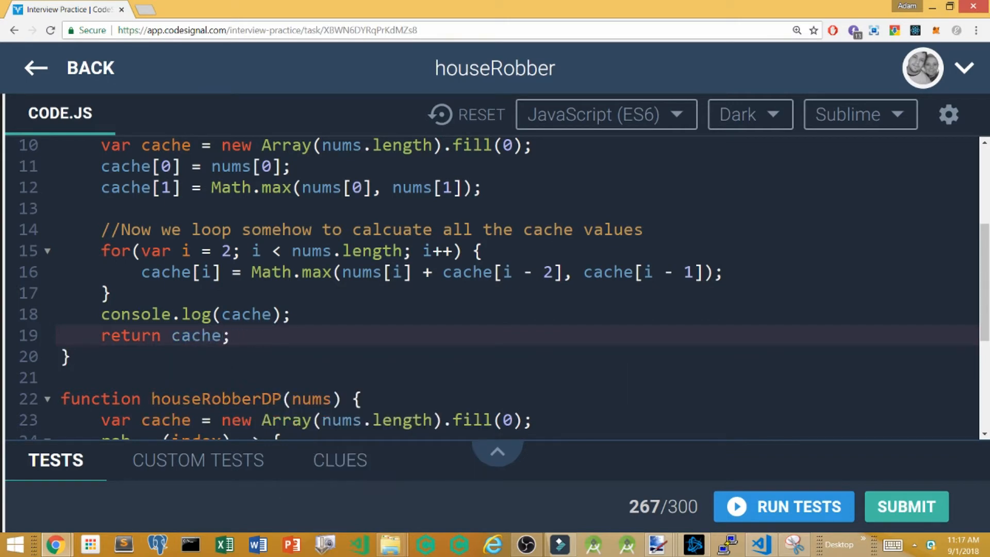
{"action": "type", "text": "[nums.length - 1]"}
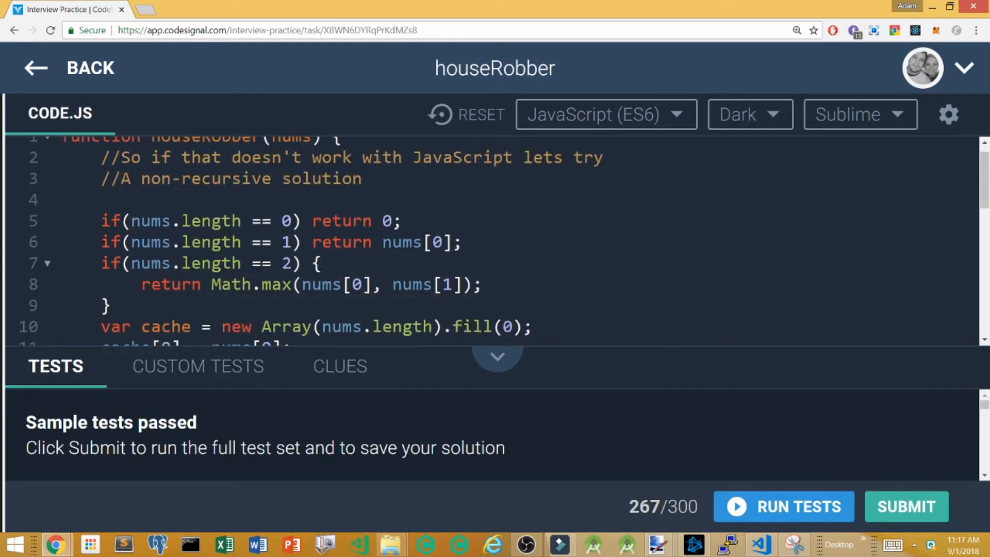
{"action": "left_click", "coordinate": [906, 506]}
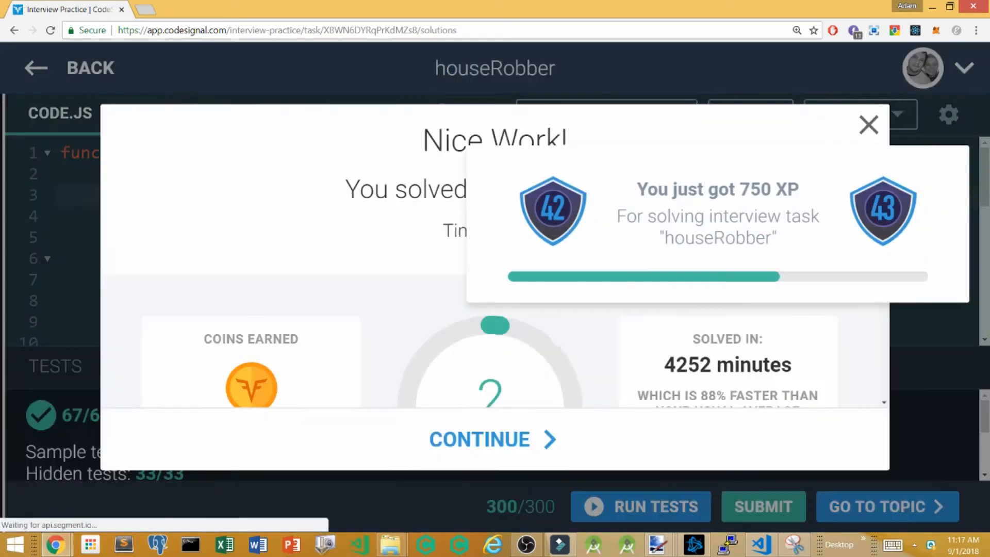